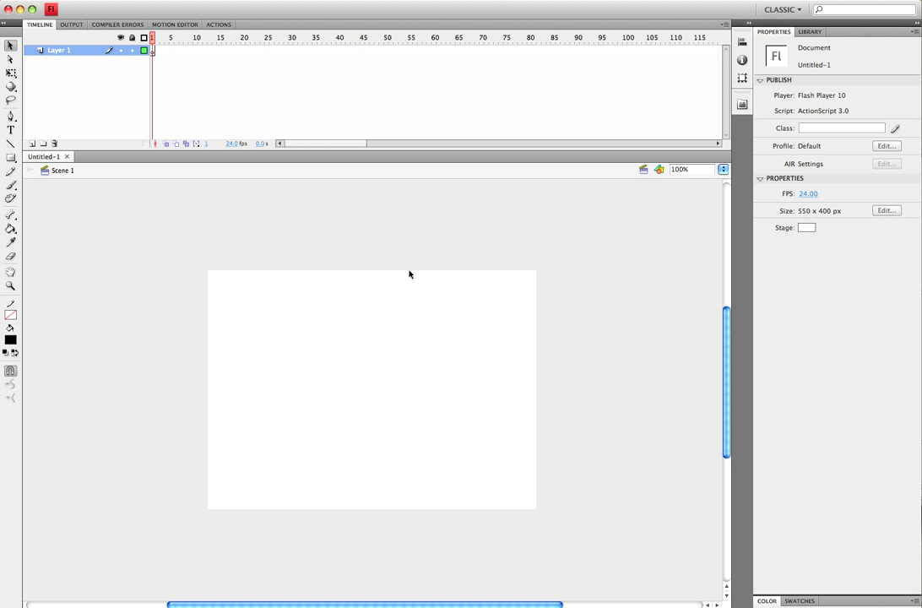
mouse_move(466, 2)
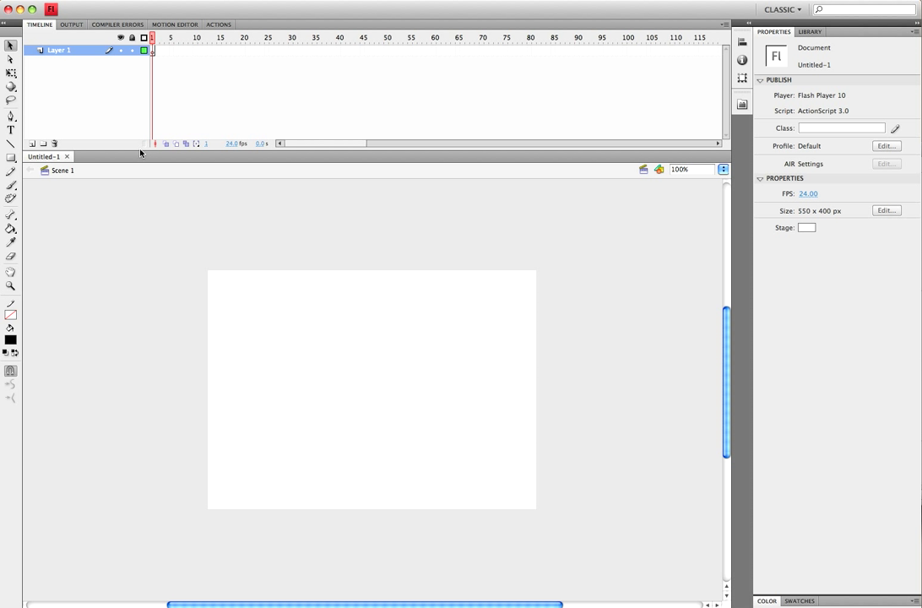
mouse_move(10, 132)
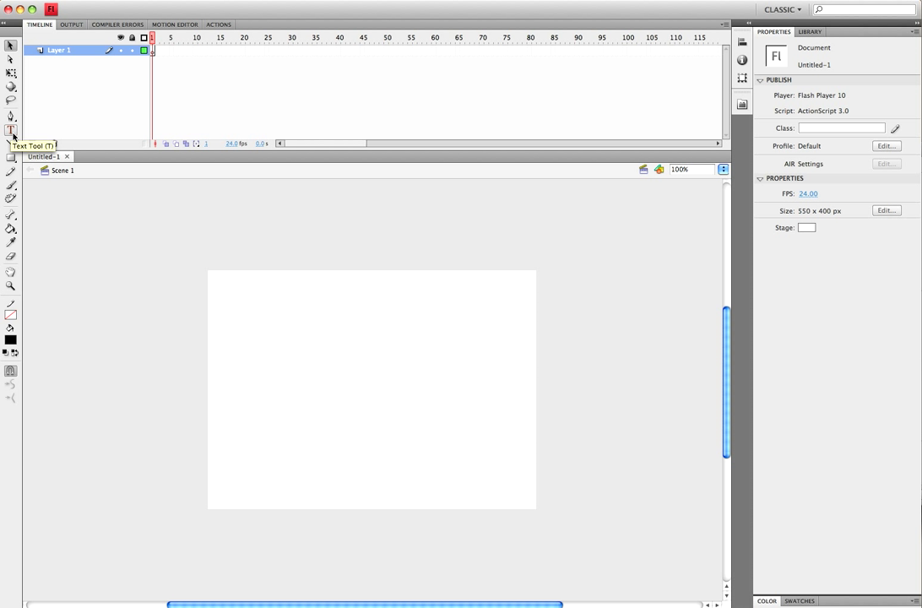
mouse_move(378, 176)
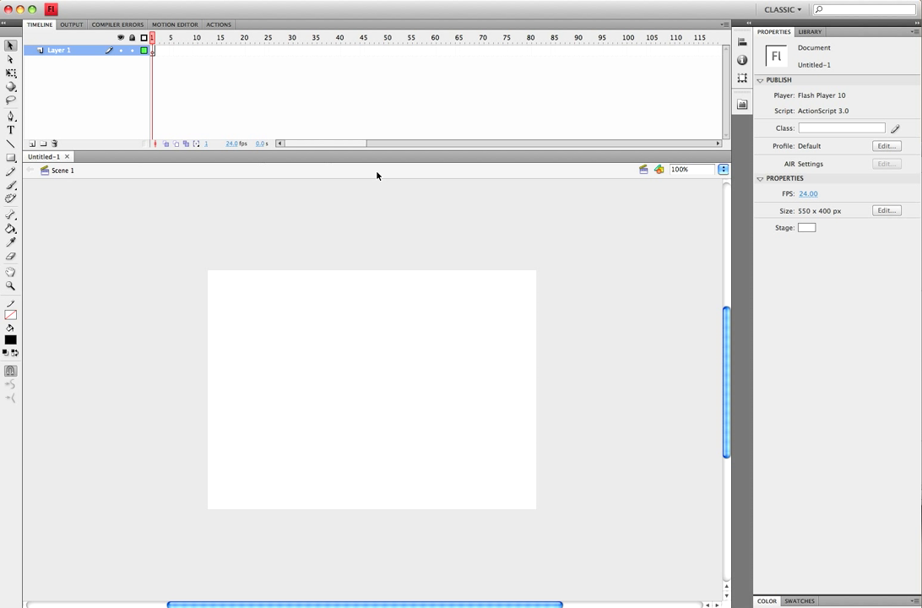
mouse_move(218, 255)
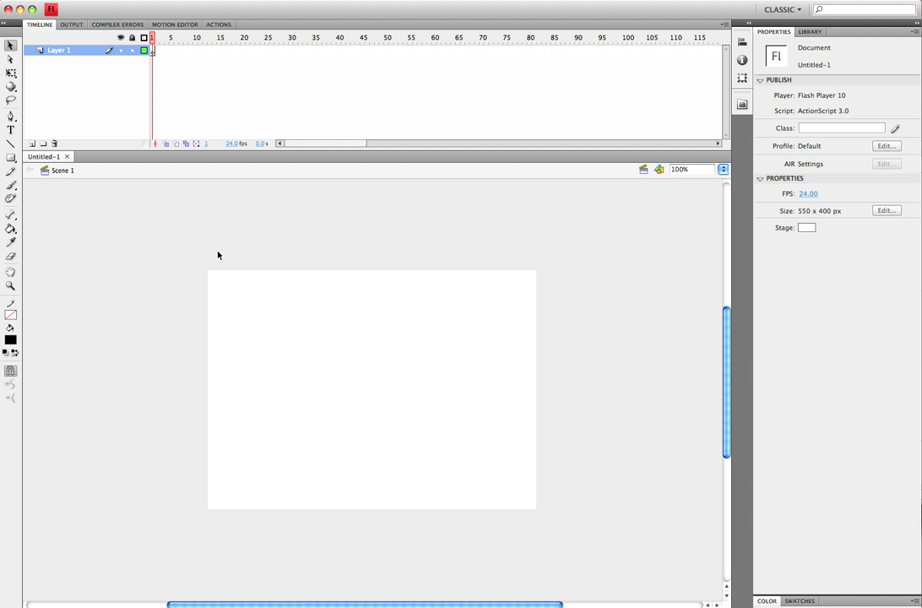
mouse_move(179, 179)
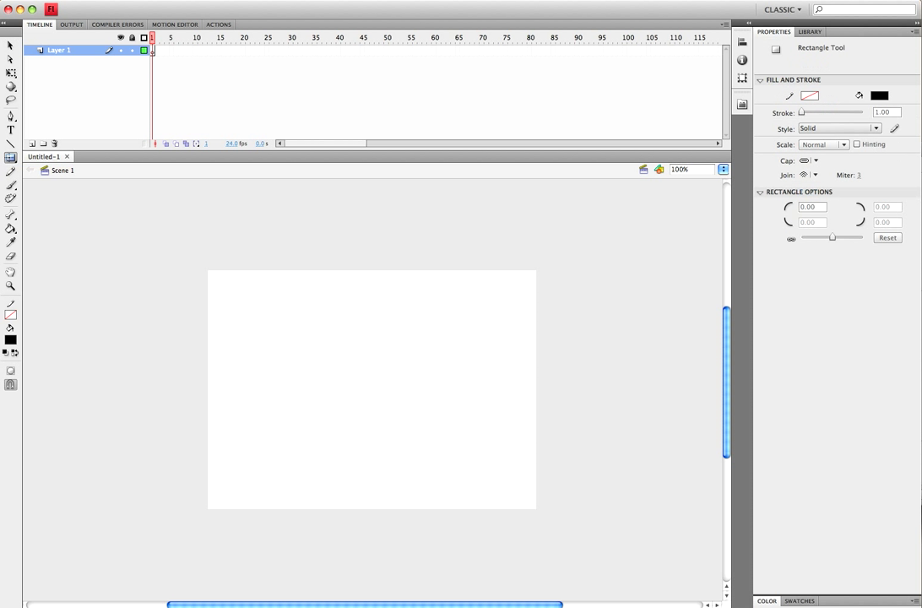
Step: Draw a black rectangle on the stage and resize it to a 150 by 150 square
left_click_drag(329, 324, 454, 426)
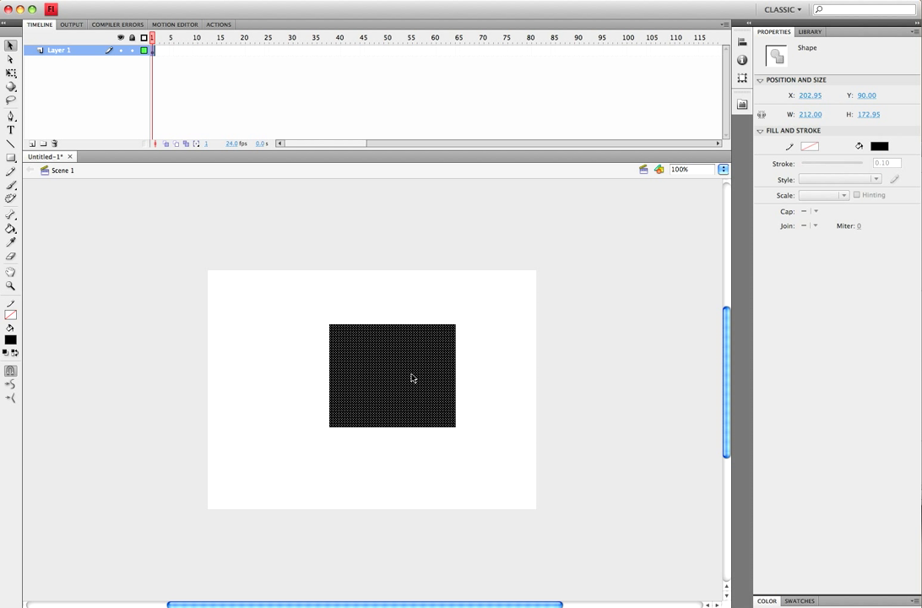
left_click_drag(414, 378, 361, 385)
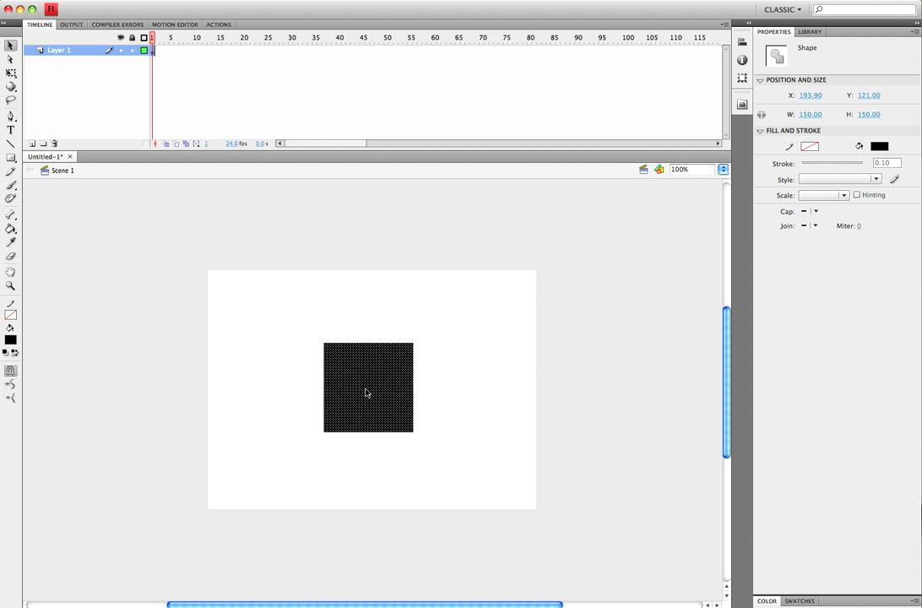
mouse_move(527, 379)
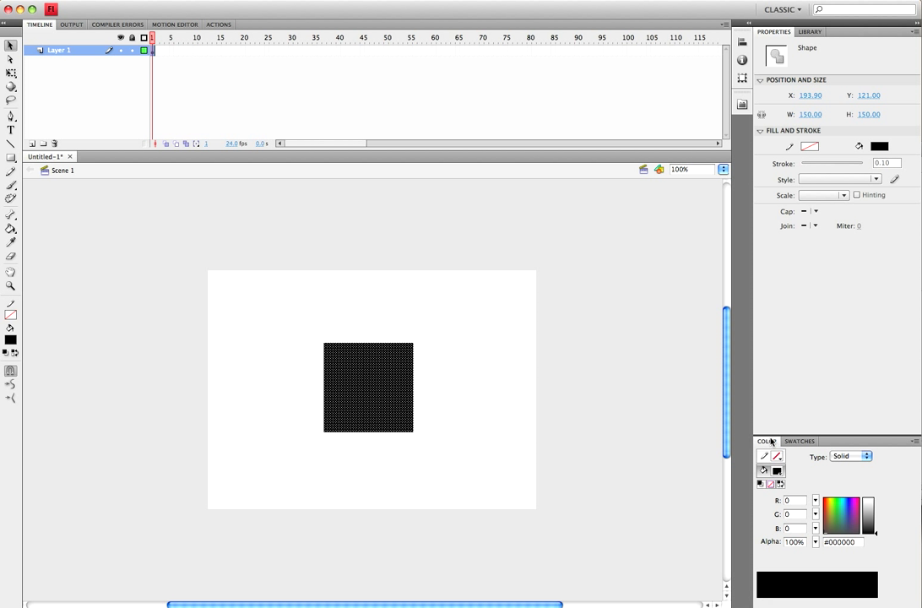
Step: Give the square a linear dark-to-light blue gradient fill and rotate it to run top to bottom
left_click(853, 456)
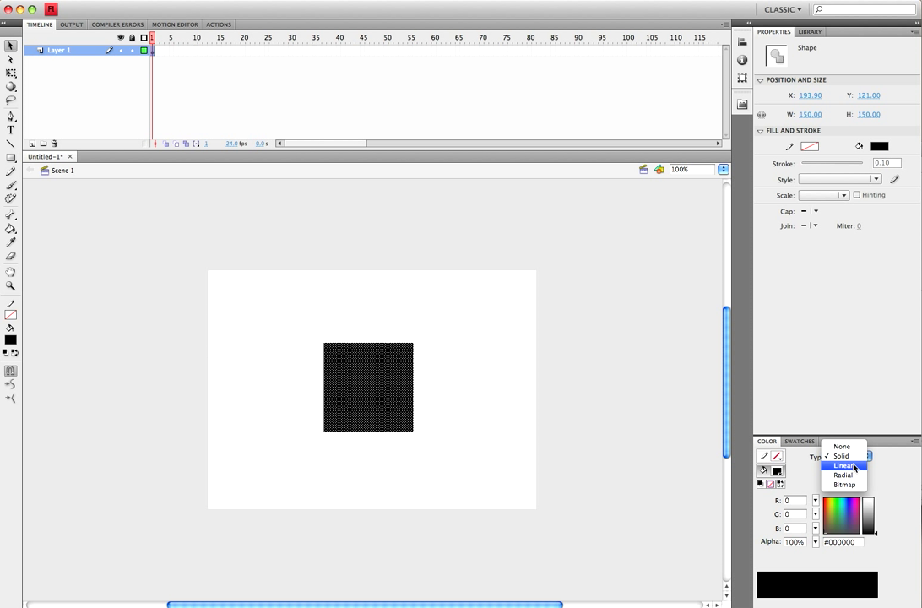
left_click(845, 466)
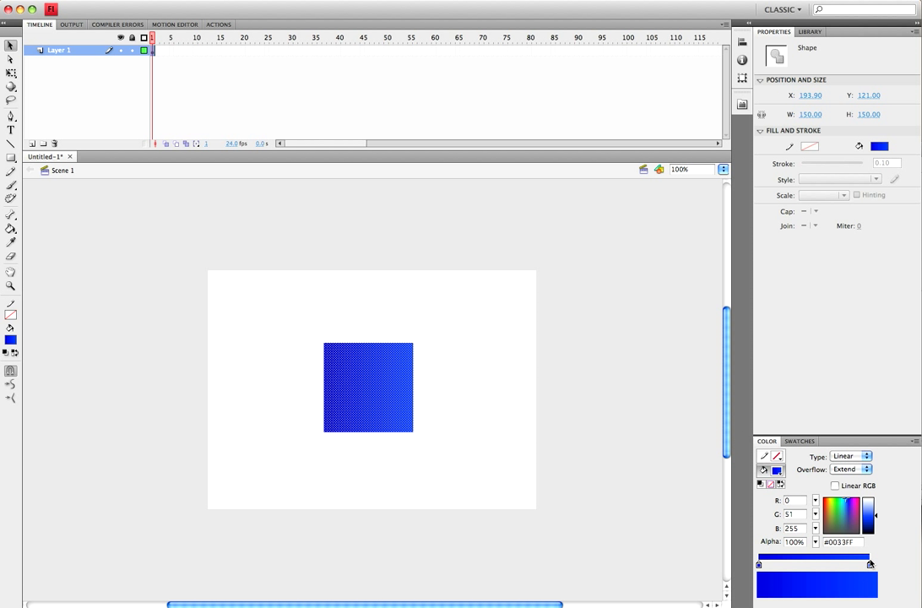
left_click(877, 514)
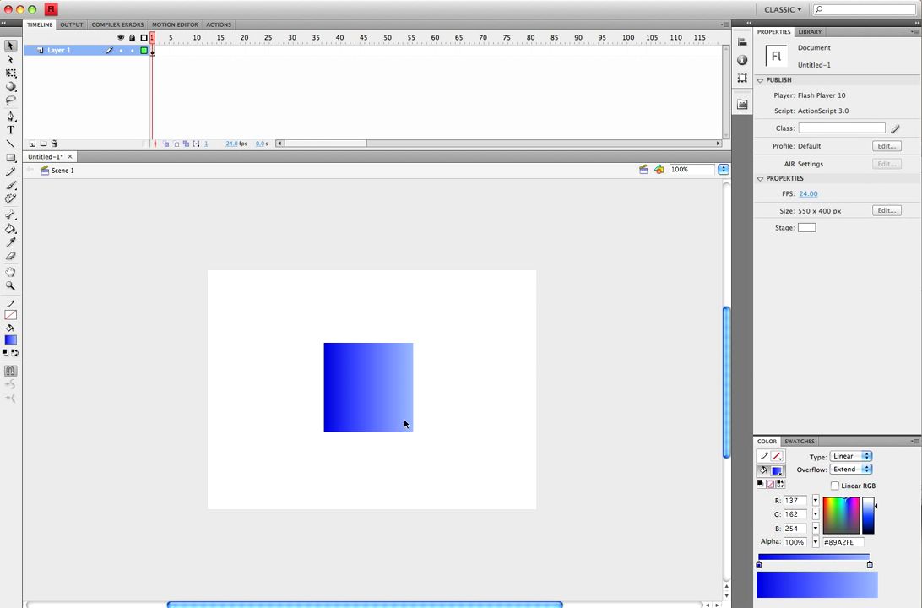
left_click(366, 387)
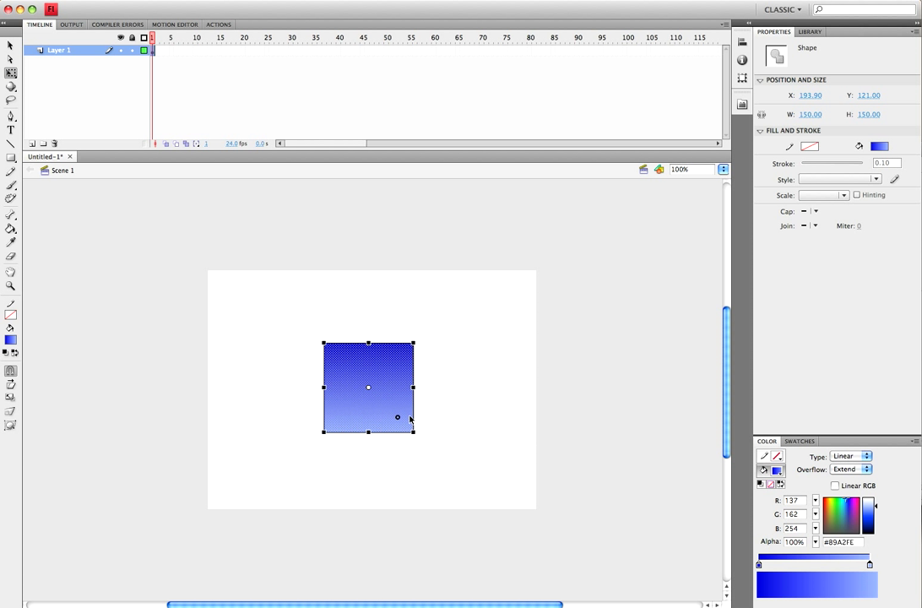
left_click(402, 281)
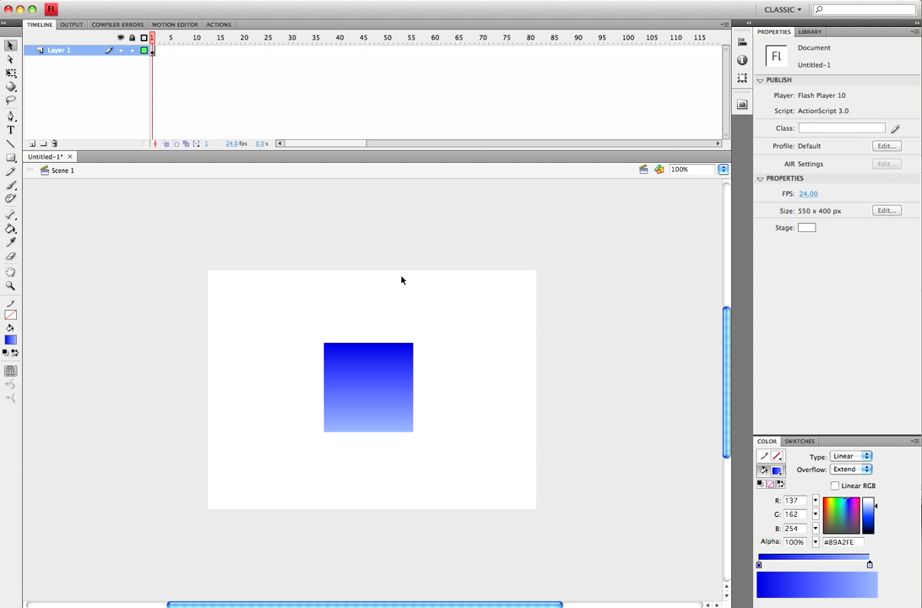
mouse_move(329, 349)
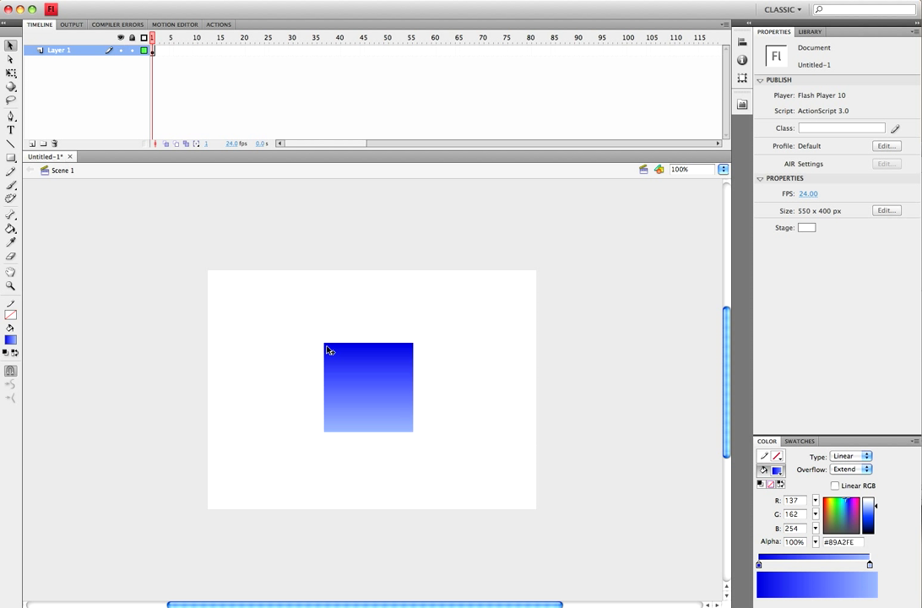
right_click(367, 372)
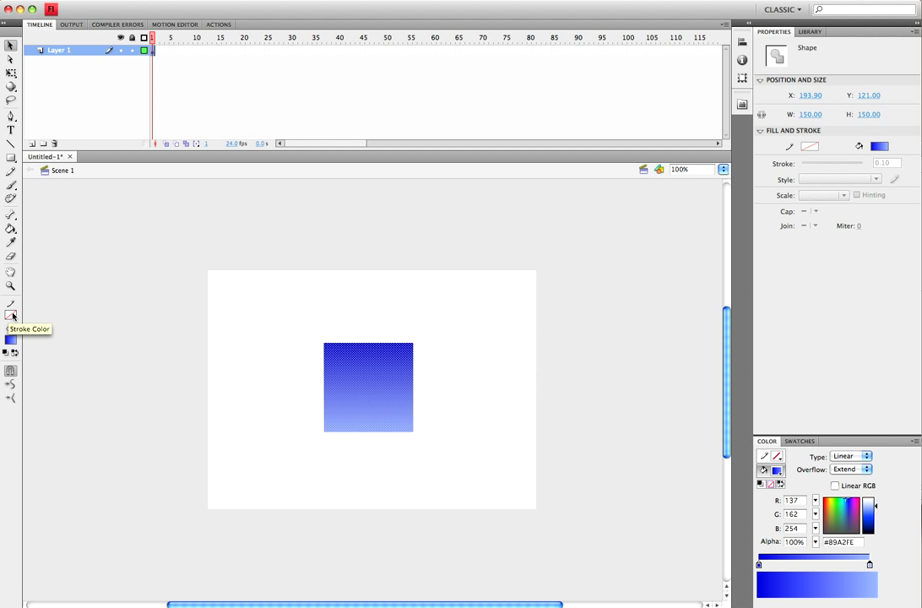
Step: Convert the square to a Square movie clip, then wrap it in a new movie clip symbol named 3Dbox
right_click(368, 387)
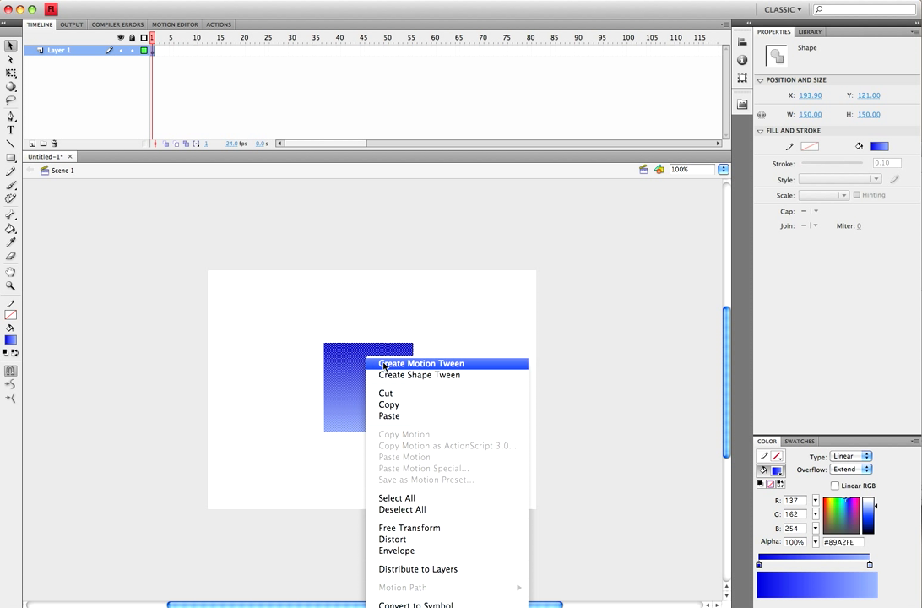
left_click(415, 605)
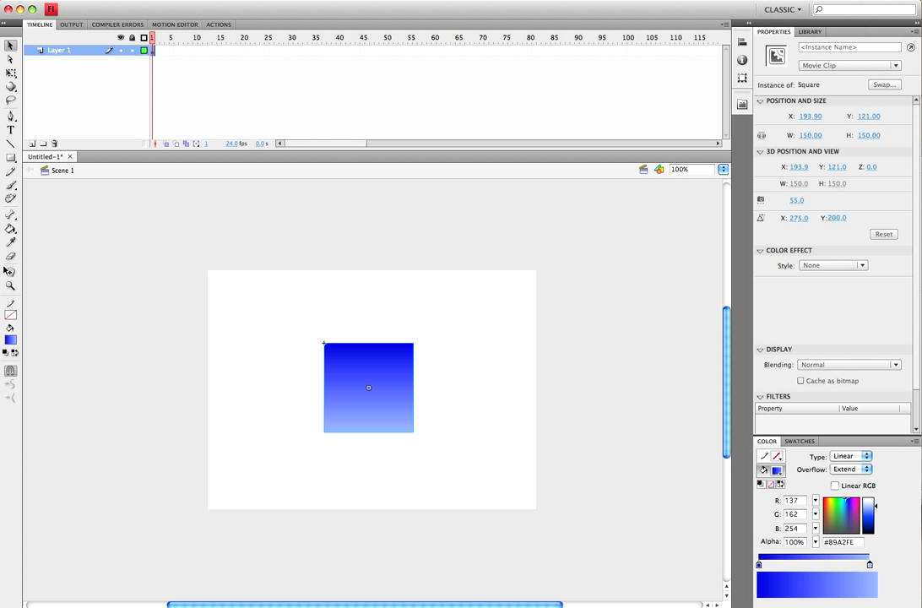
mouse_move(283, 329)
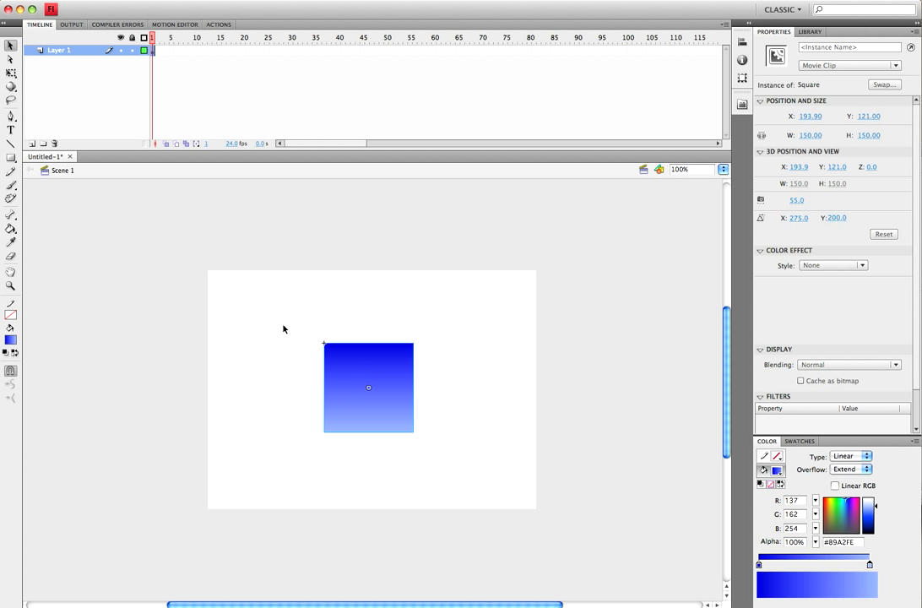
right_click(368, 387)
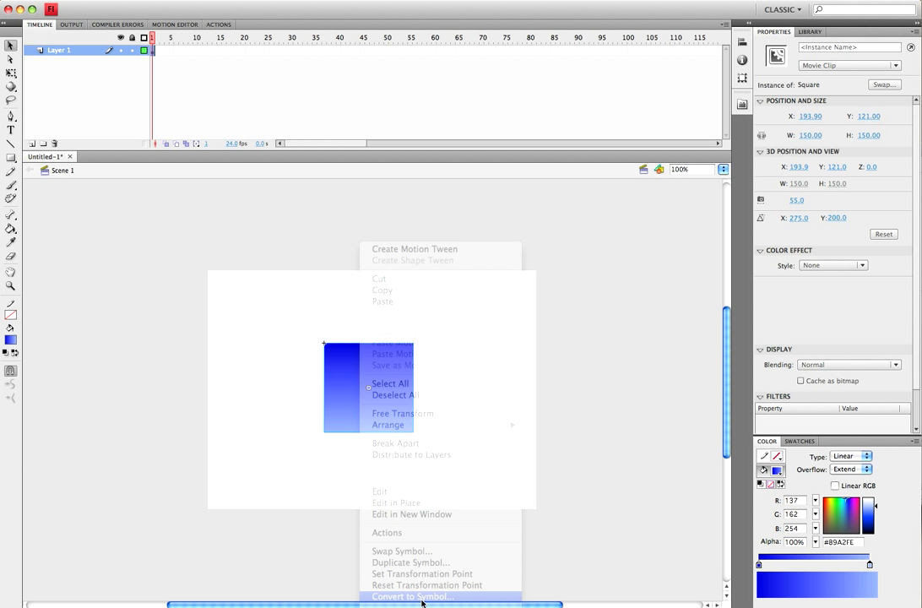
left_click(413, 596)
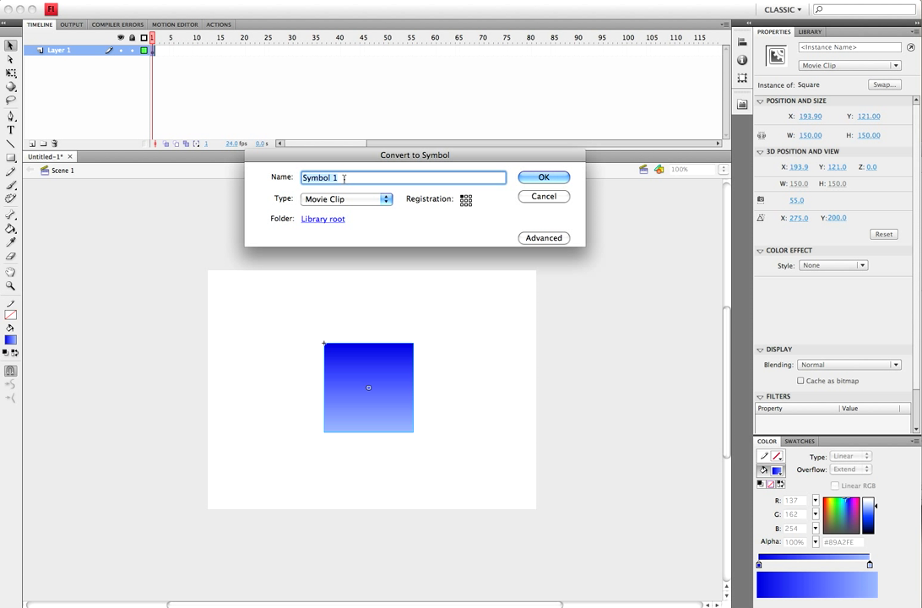
type("3Dbox")
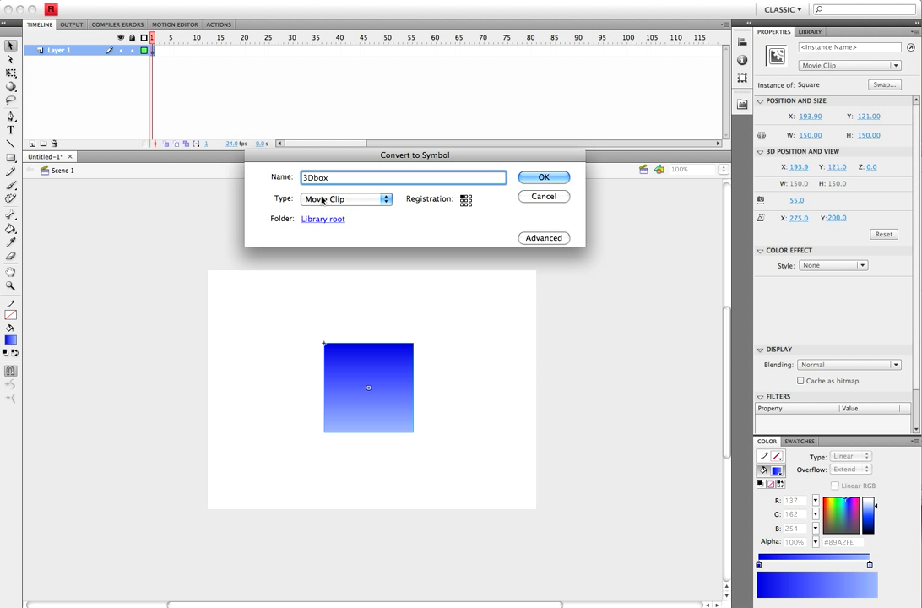
left_click(544, 177)
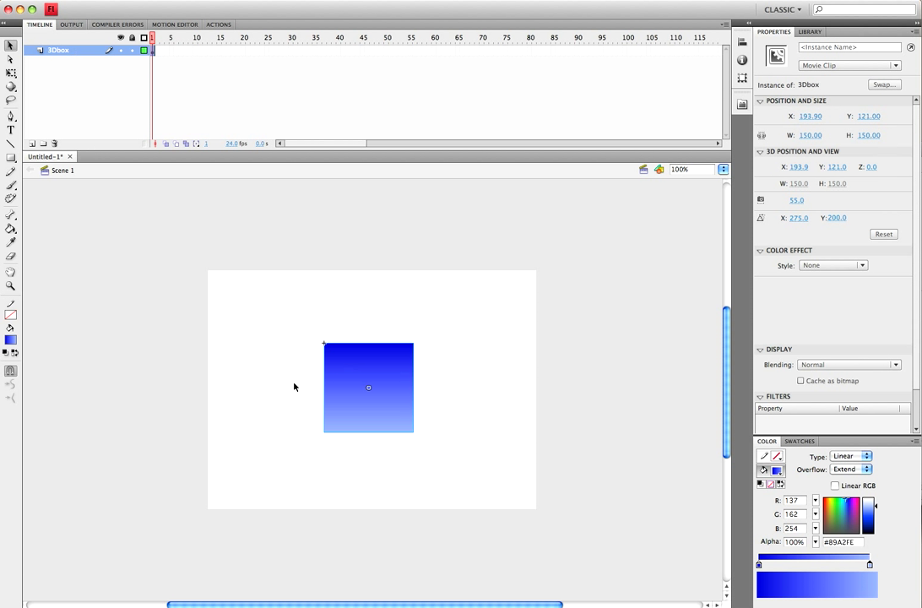
mouse_move(388, 390)
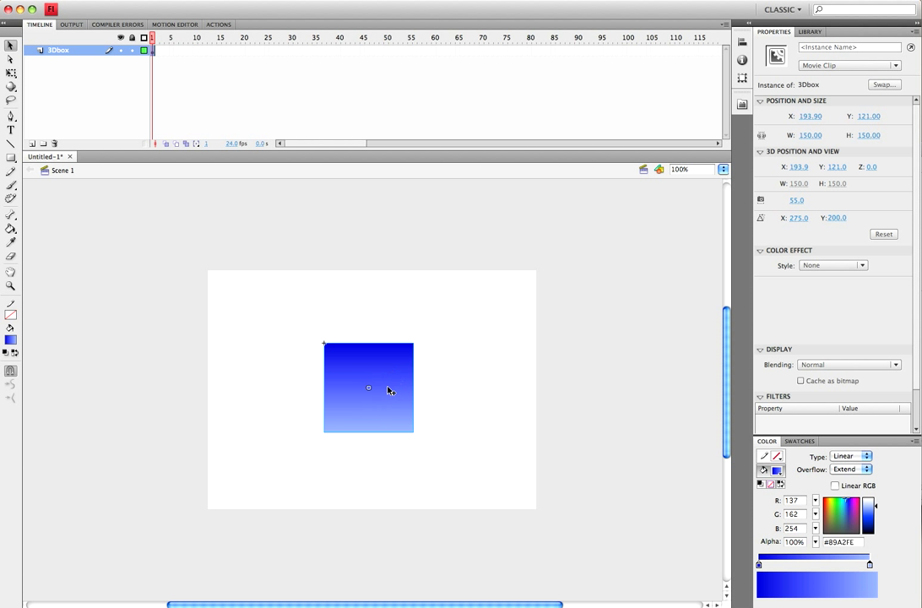
Step: Enter the 3Dbox symbol and cut the inner Square instance out of it
double_click(368, 387)
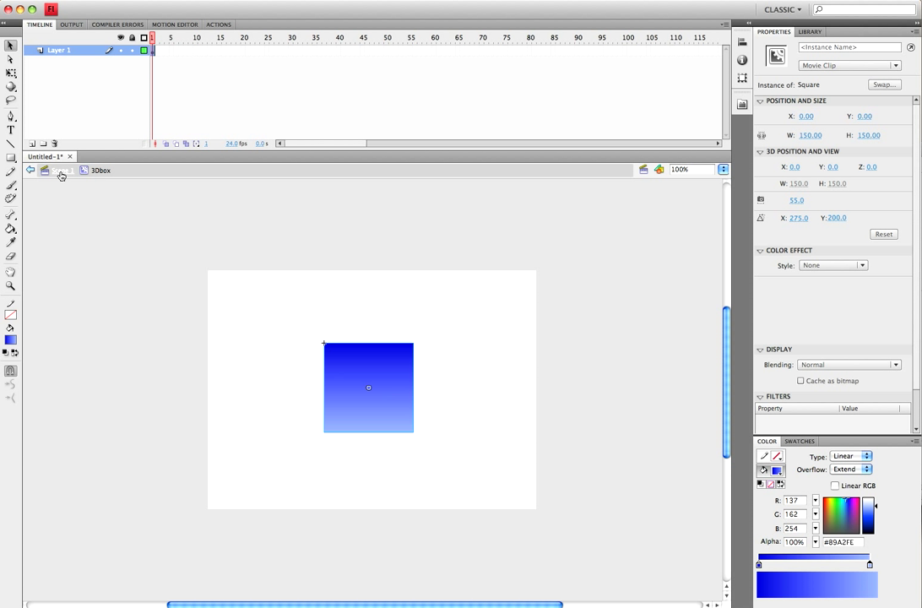
left_click(46, 169)
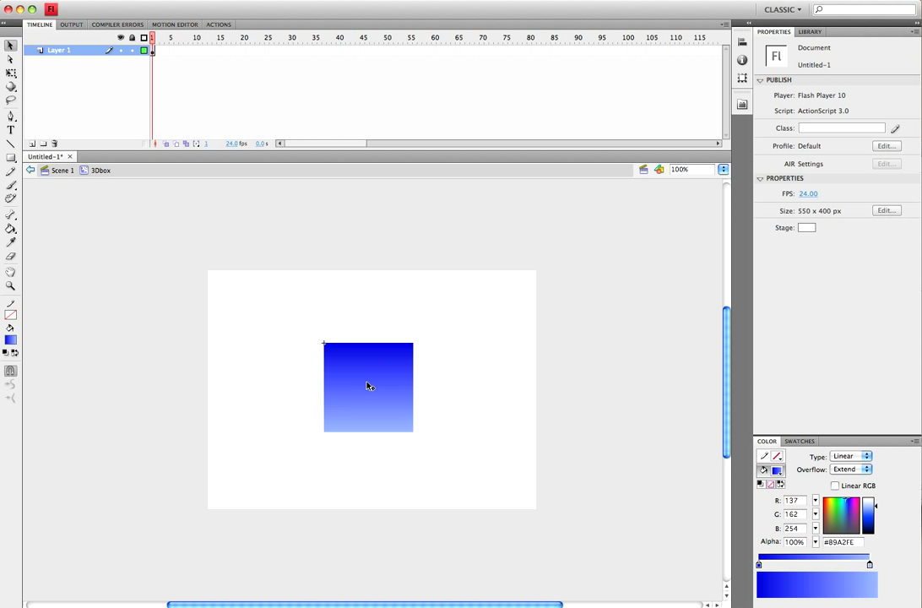
left_click(367, 387)
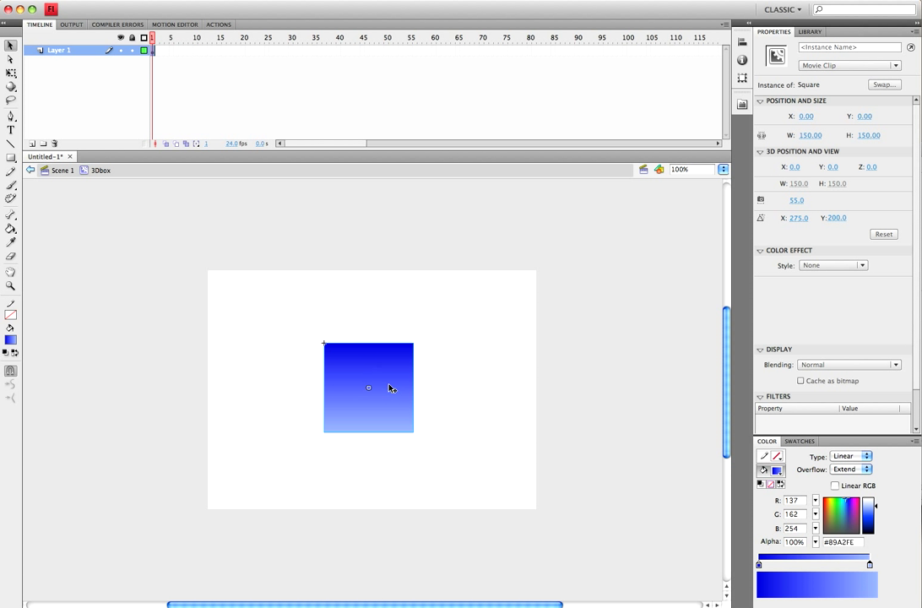
right_click(392, 386)
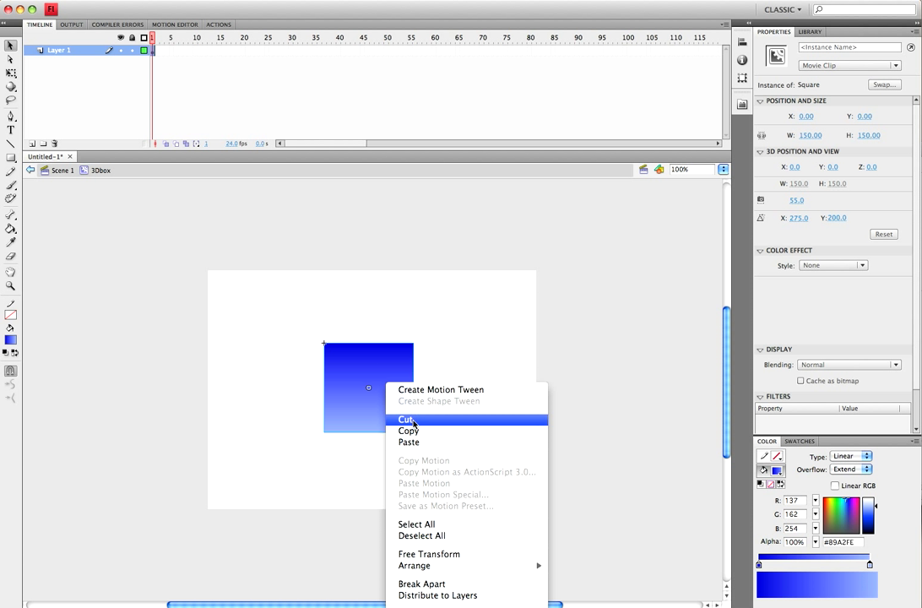
left_click(457, 432)
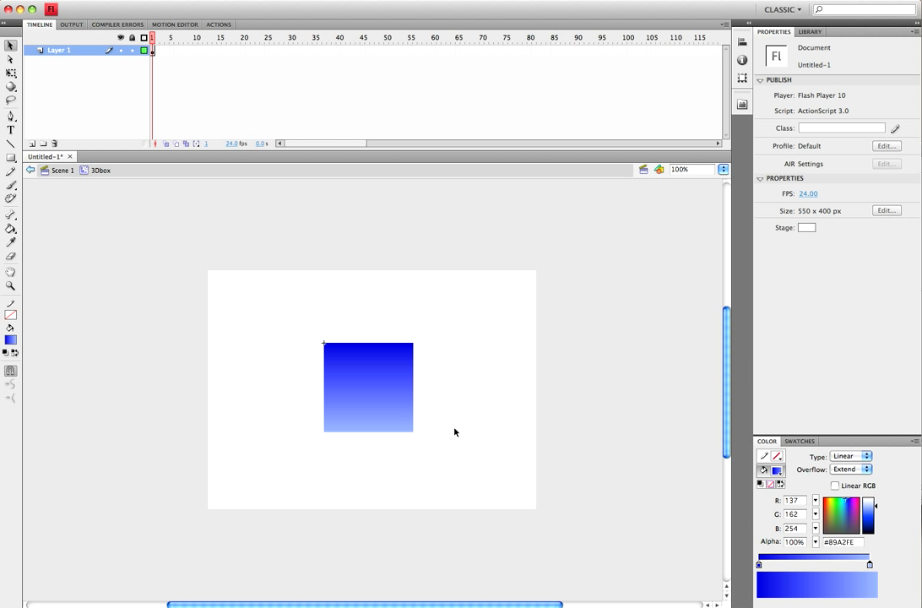
mouse_move(426, 414)
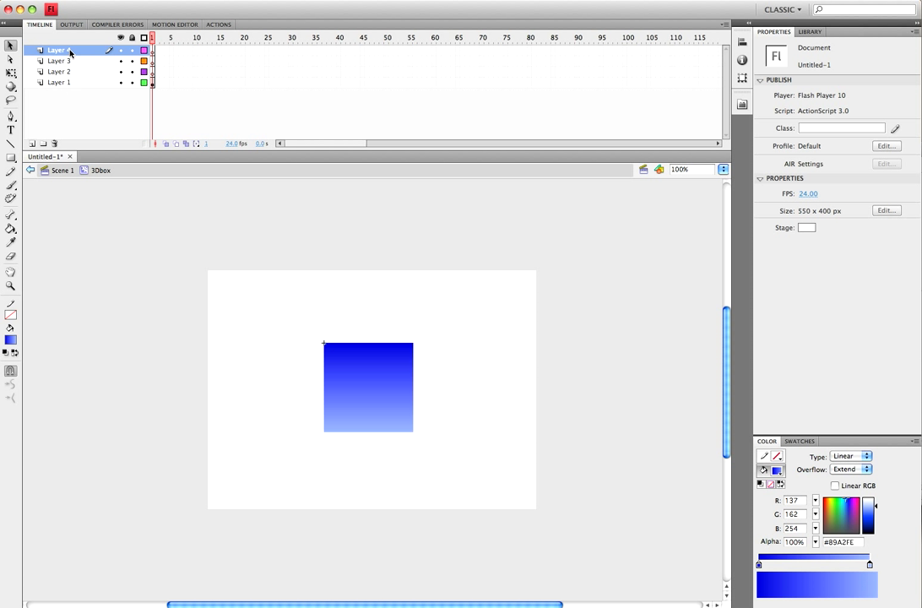
Step: Rename the layers top, bottom, left and right and paste the Square in place on each
double_click(58, 51)
type("top")
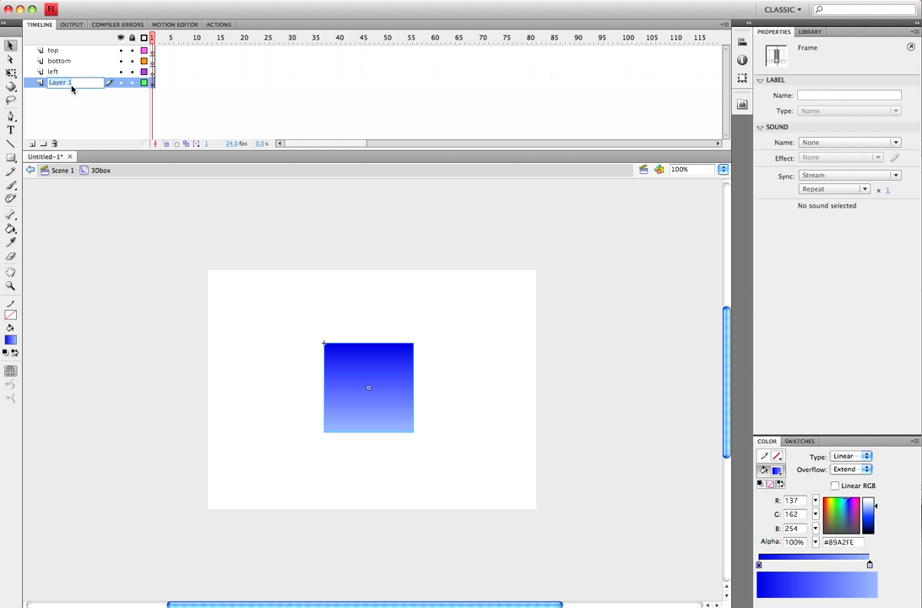
left_click(52, 71)
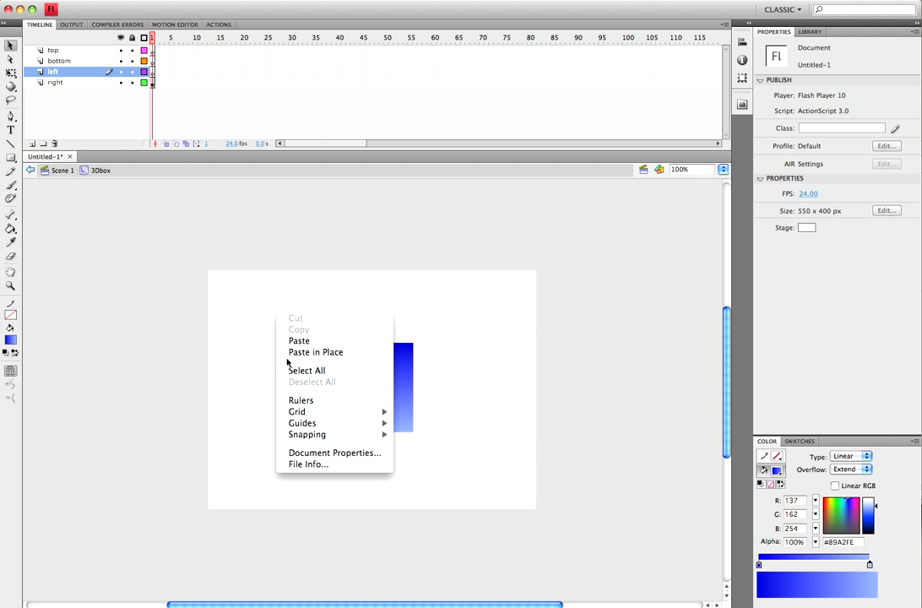
left_click(316, 354)
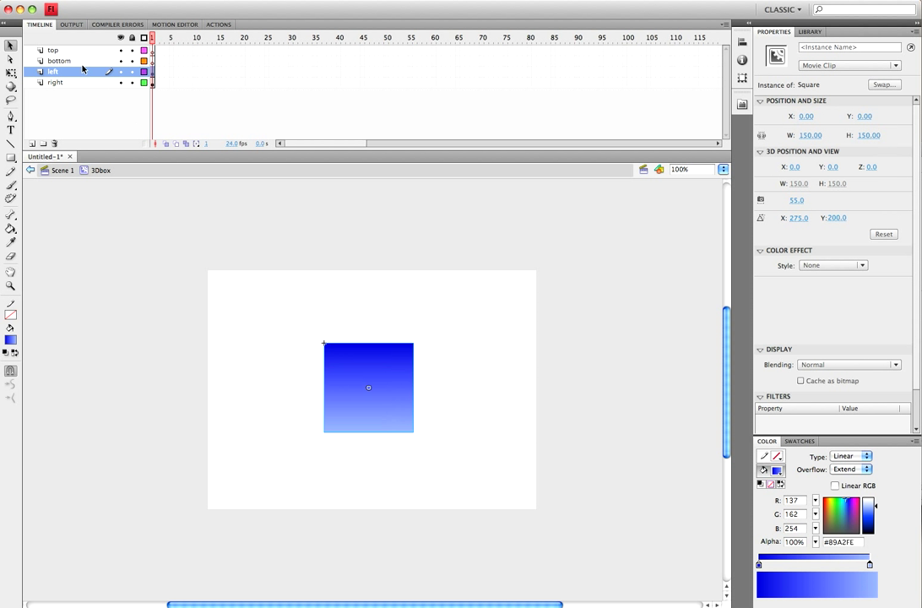
left_click(57, 61)
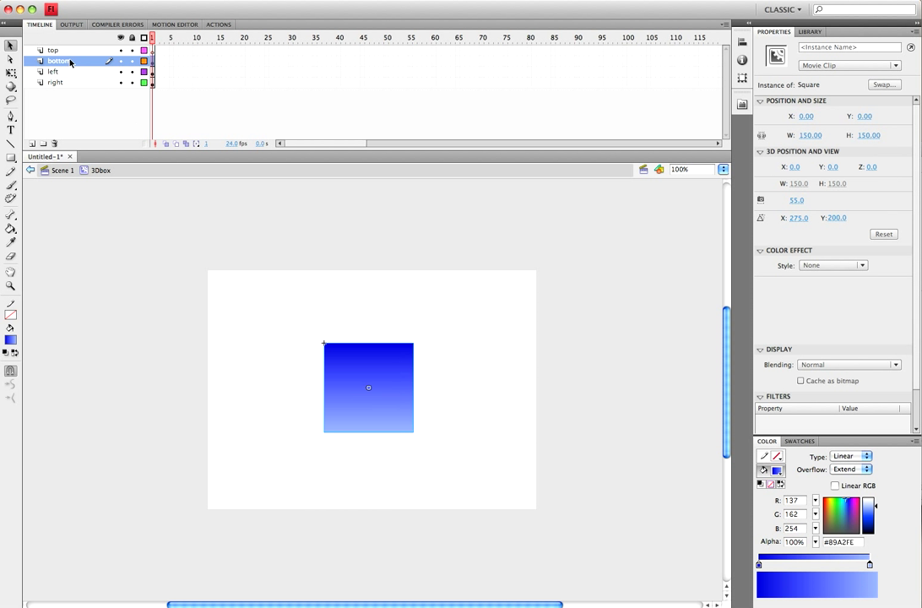
left_click(54, 50)
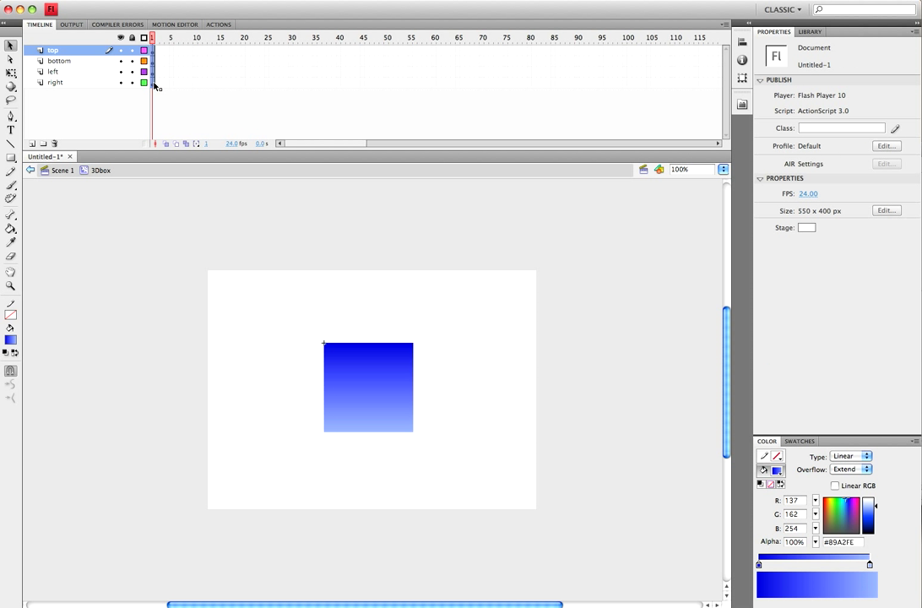
Step: Create motion tweens on all four face layers and select the square on the top layer
right_click(152, 82)
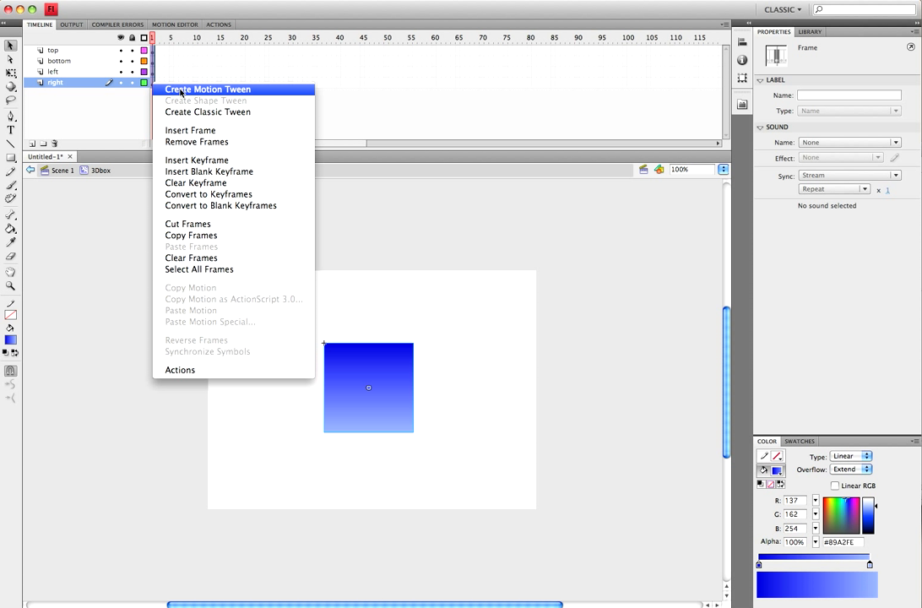
left_click(206, 88)
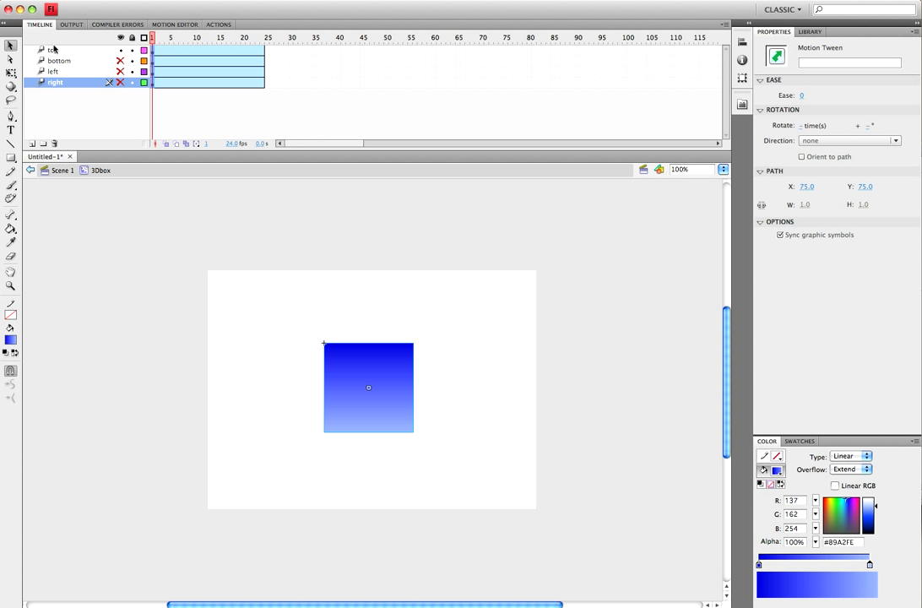
mouse_move(121, 37)
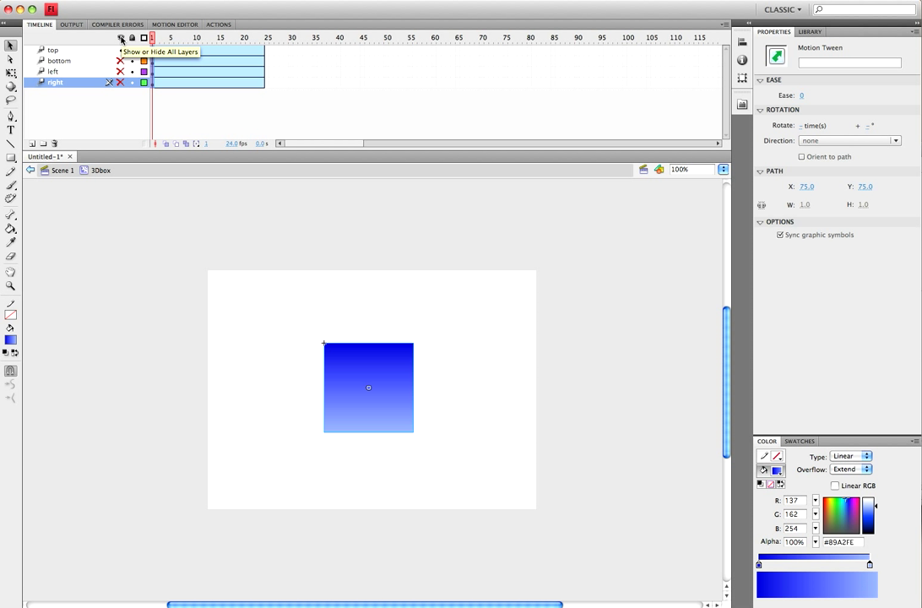
mouse_move(67, 74)
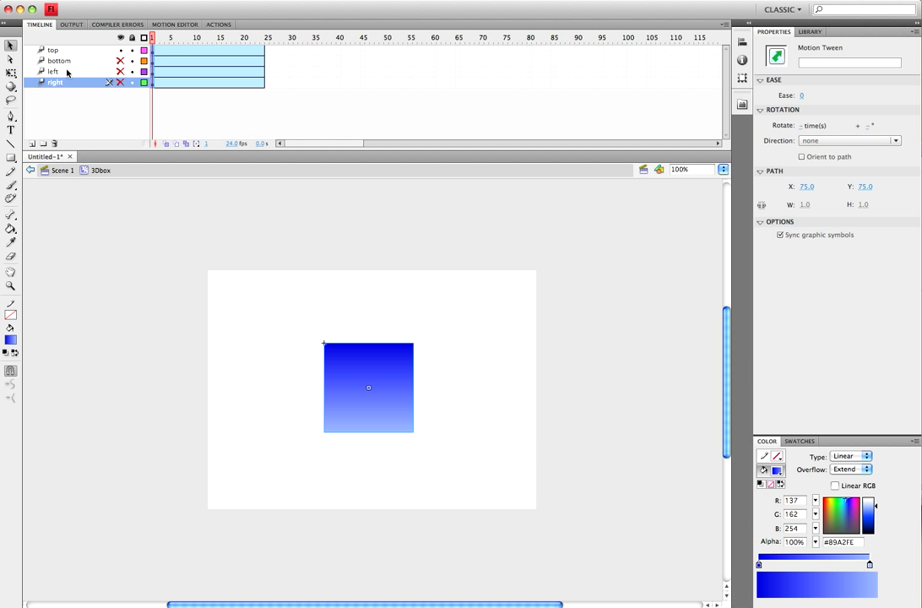
left_click(53, 50)
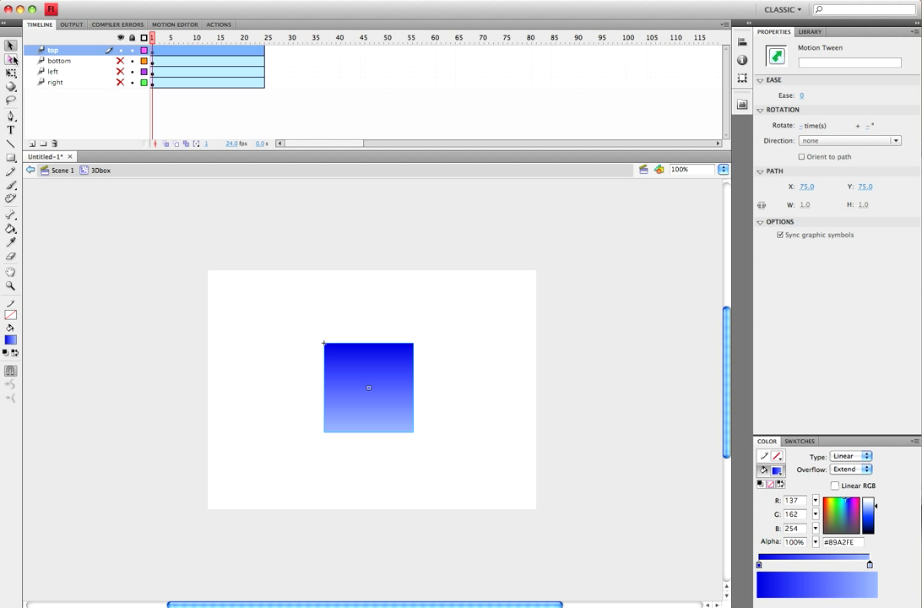
left_click(367, 387)
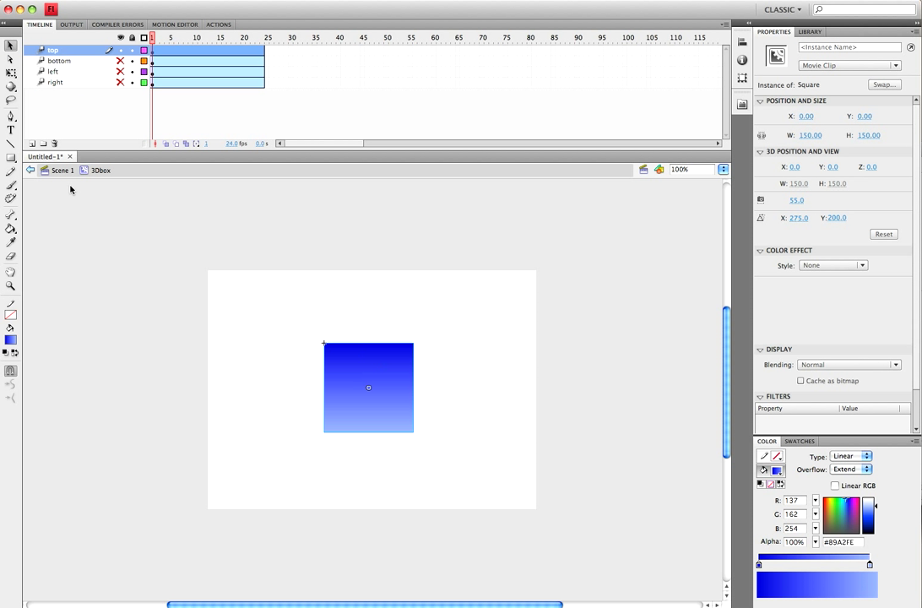
mouse_move(10, 88)
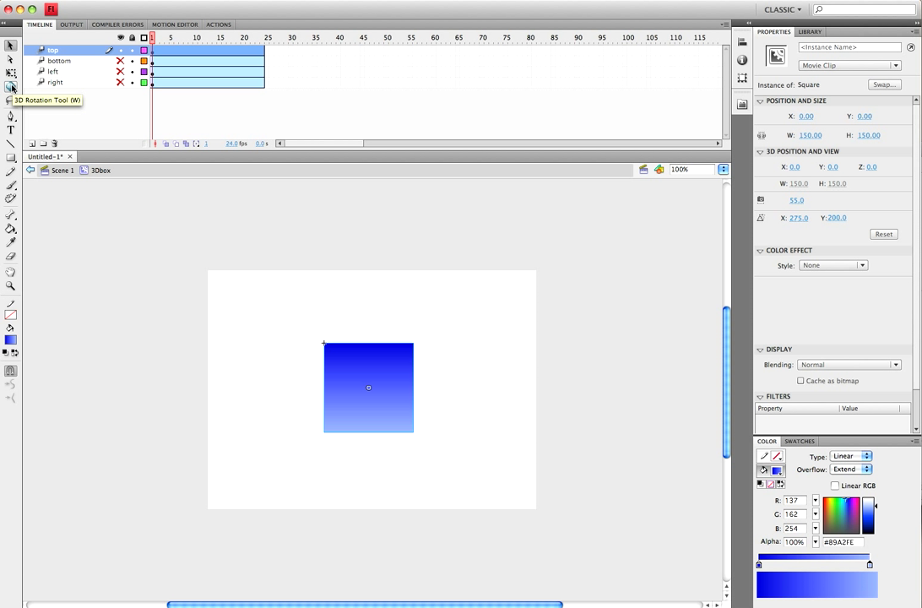
Step: Rotate the top square 90° on X with the 3D Rotation Tool and set its position in the Motion Editor
left_click(10, 88)
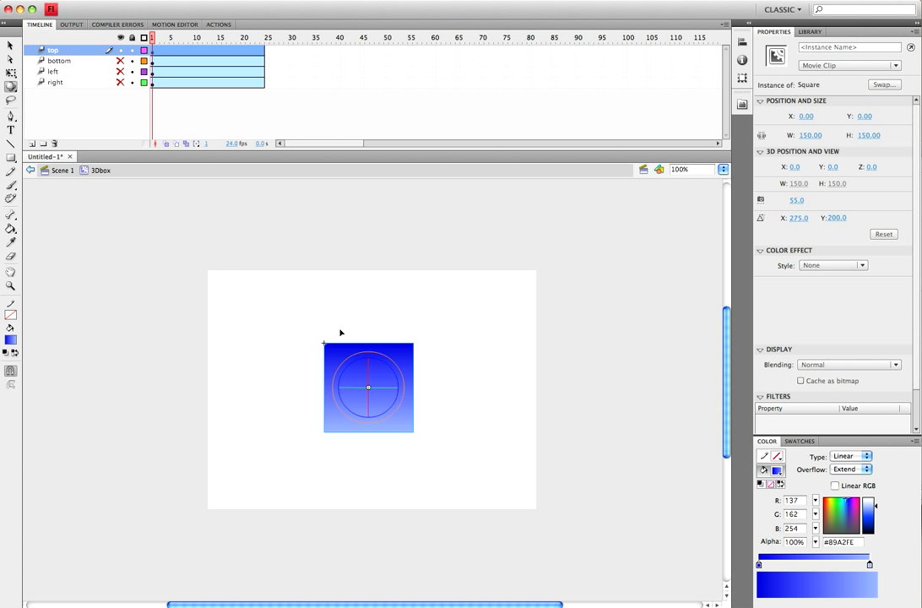
mouse_move(373, 376)
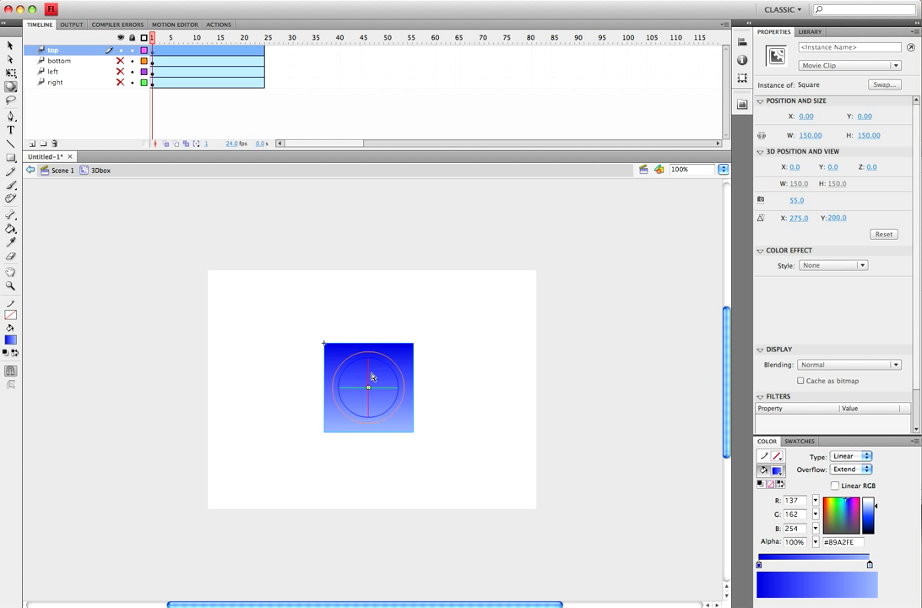
mouse_move(375, 373)
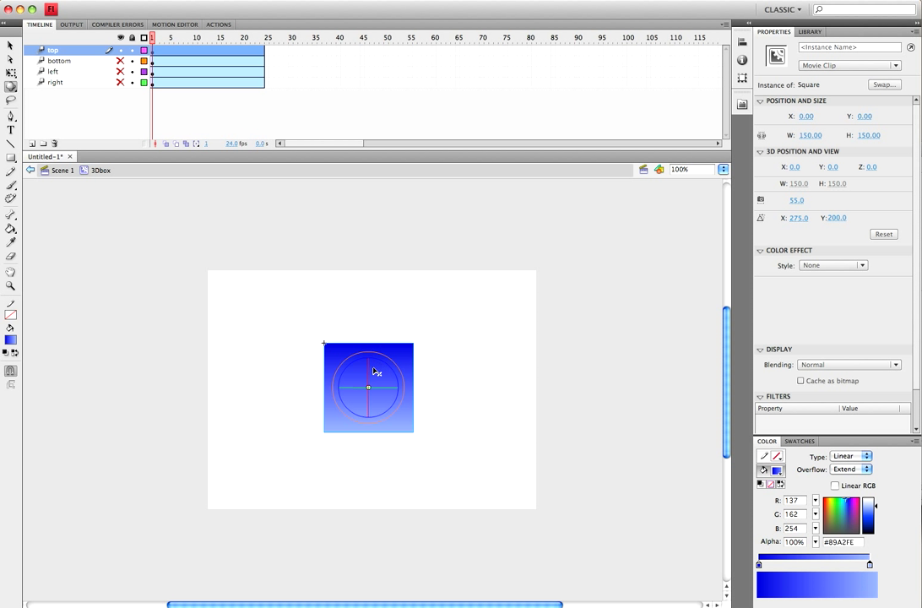
mouse_move(371, 368)
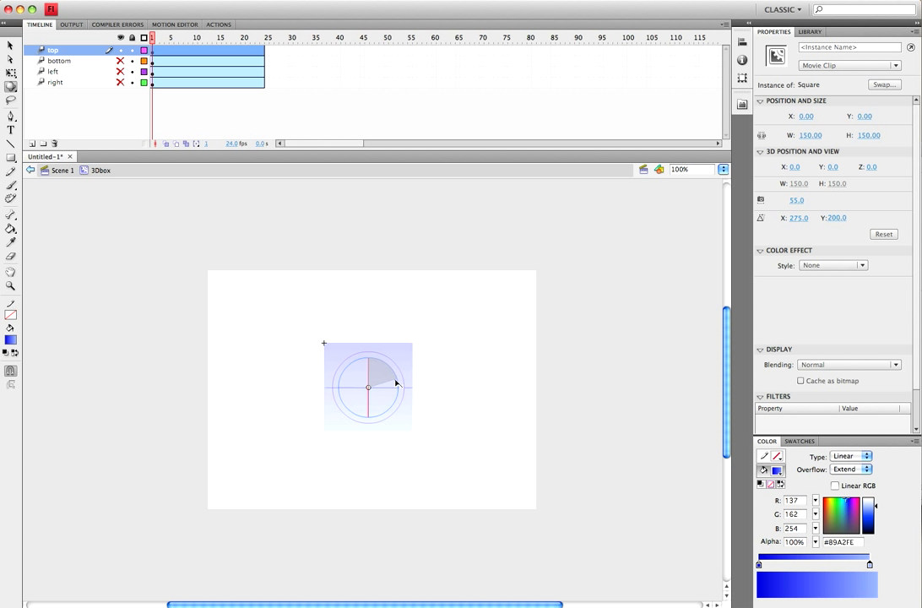
mouse_move(399, 392)
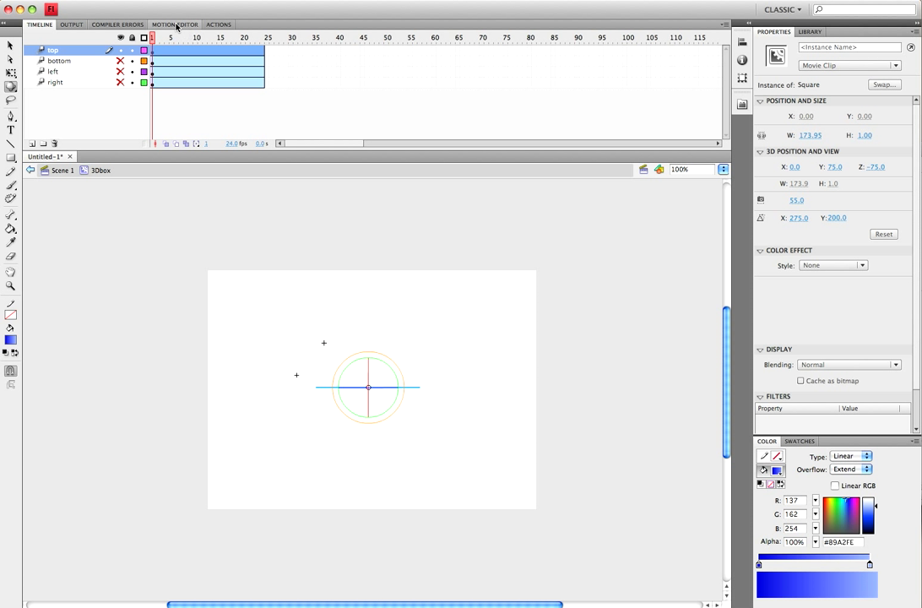
left_click(174, 23)
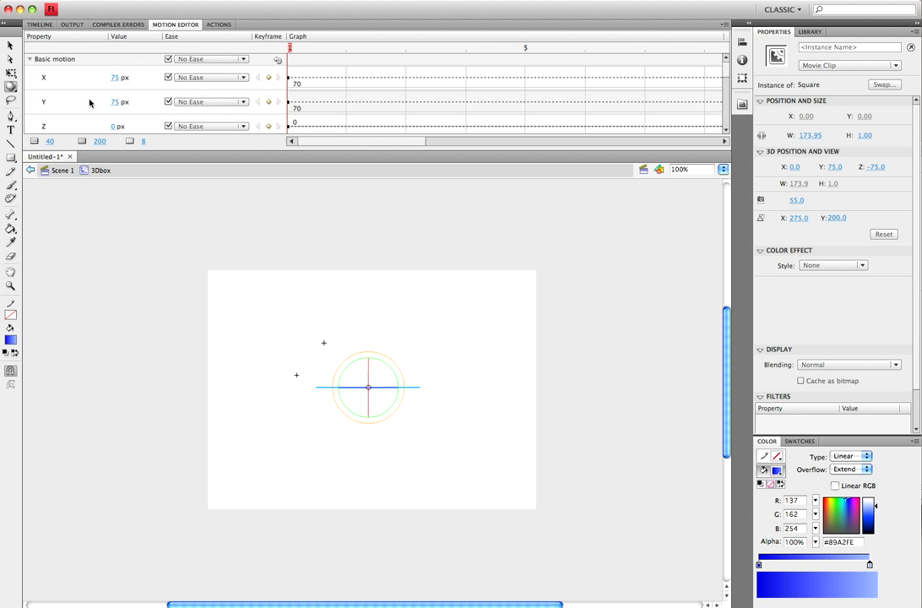
left_click(115, 77)
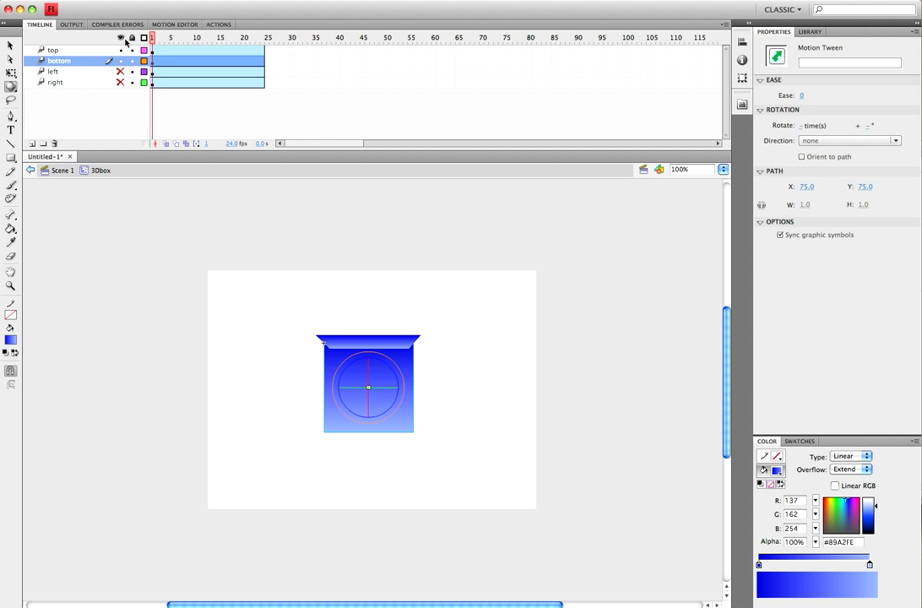
Step: Lay the bottom square flat and set its Y to 150 in the Motion Editor as the box's bottom face
left_click(368, 385)
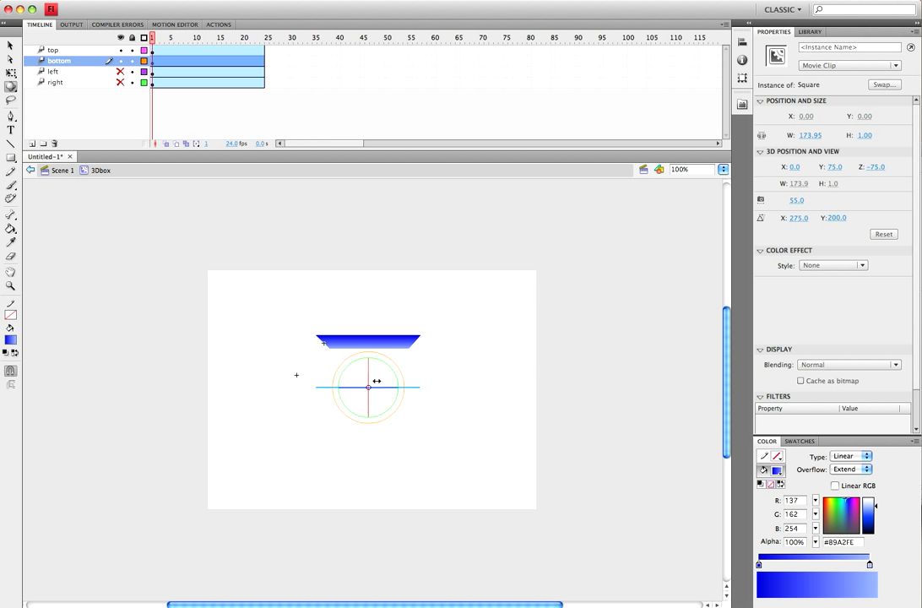
left_click(176, 24)
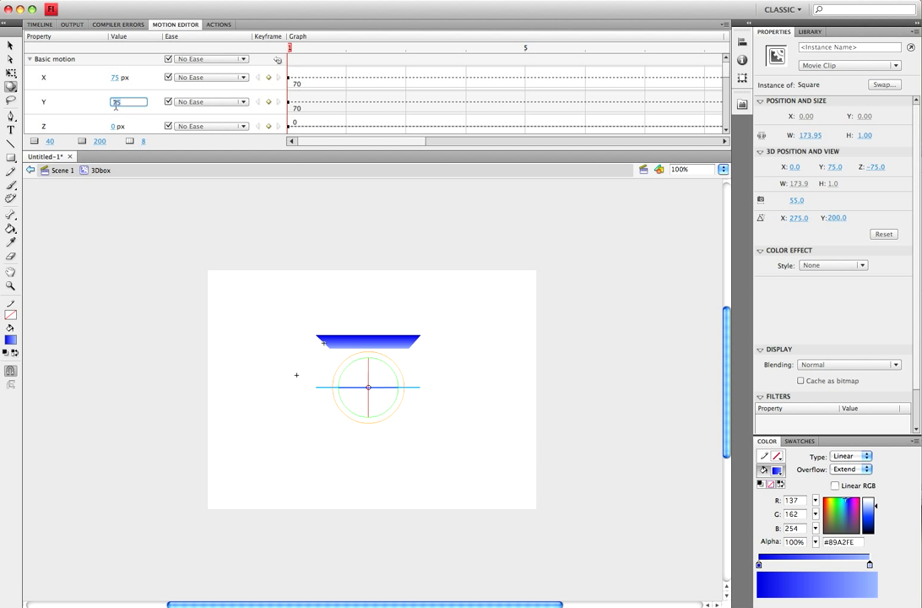
type("150")
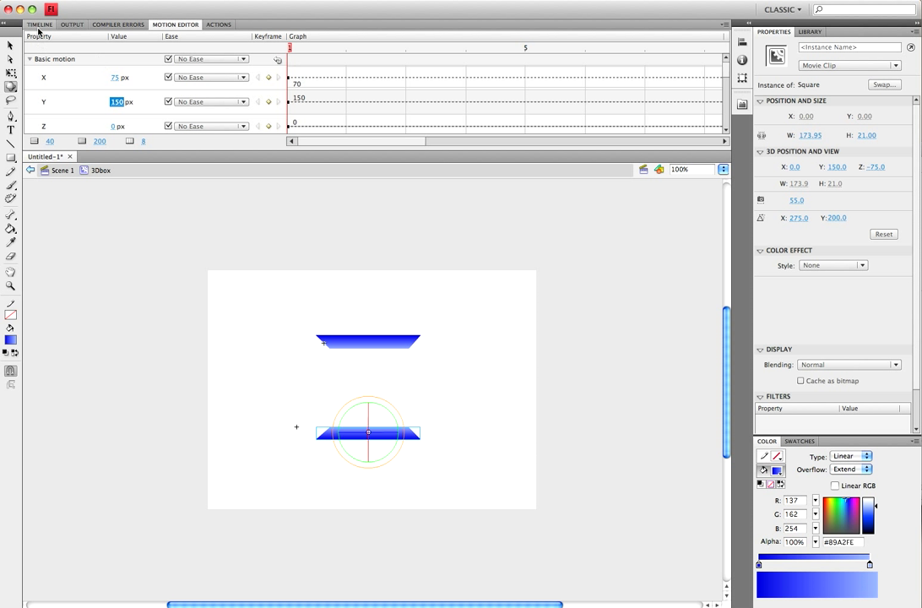
left_click(39, 24)
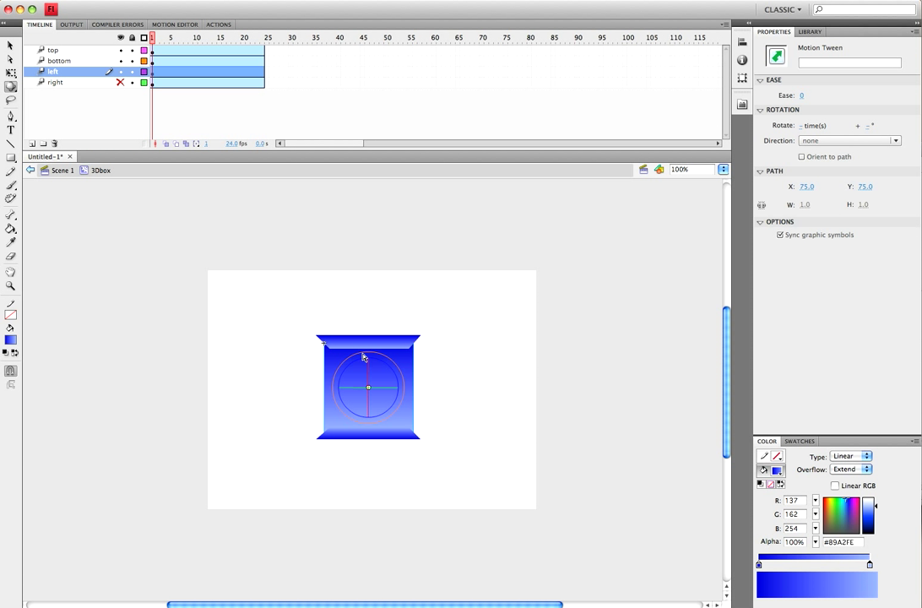
mouse_move(389, 395)
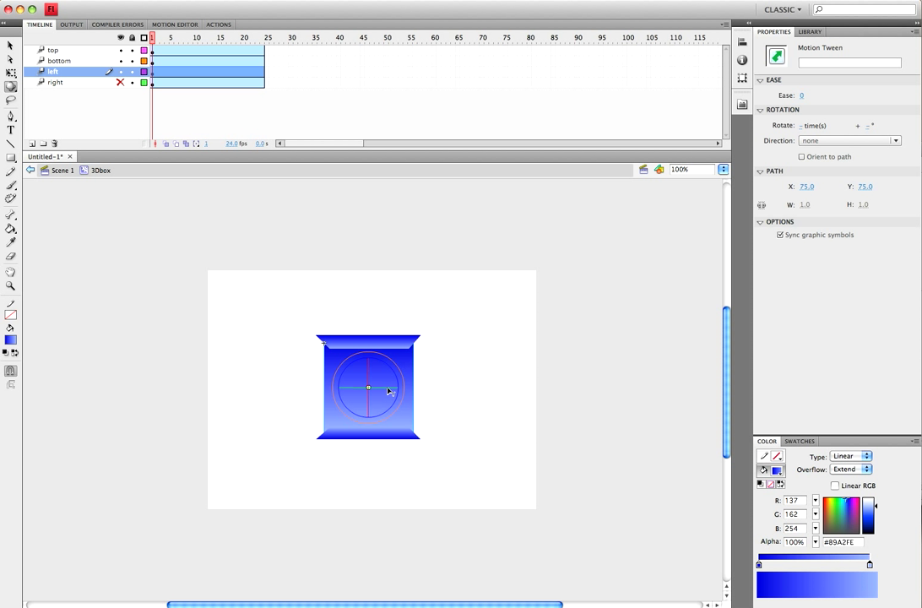
Step: Rotate the left square about its vertical axis and position it as the box's left side
left_click(368, 389)
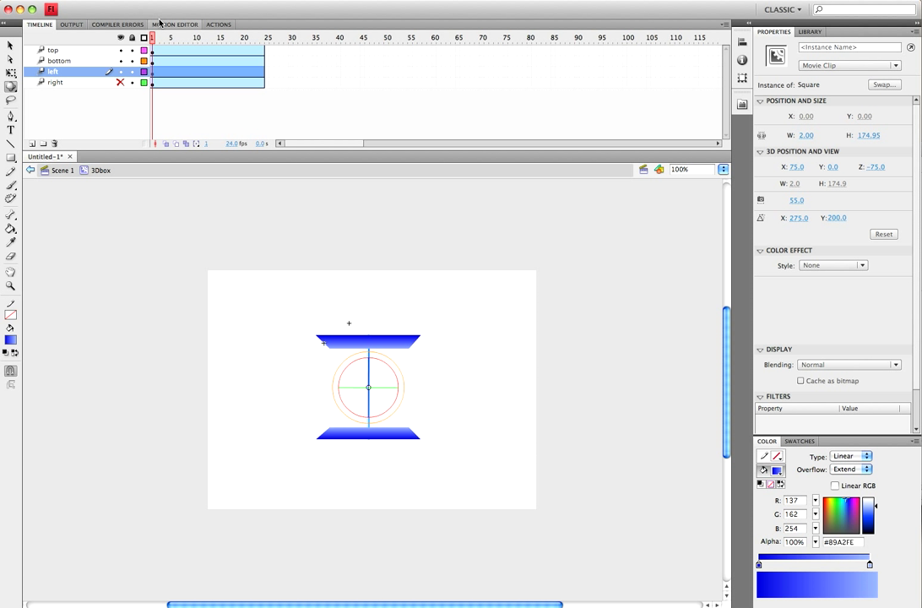
left_click(176, 23)
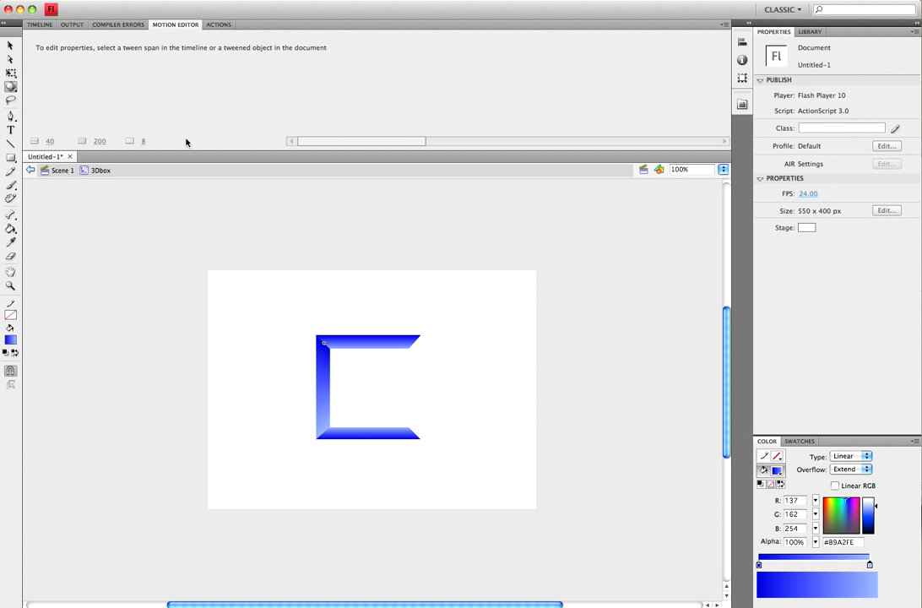
left_click(39, 23)
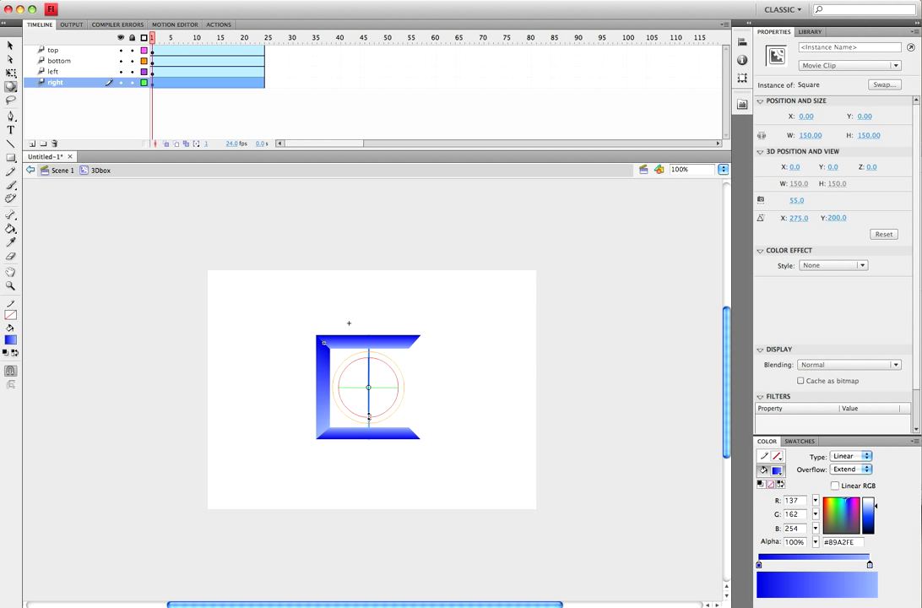
Step: Set the right face to Y 75 and X 150 in the Motion Editor, closing the four-sided box
left_click(176, 23)
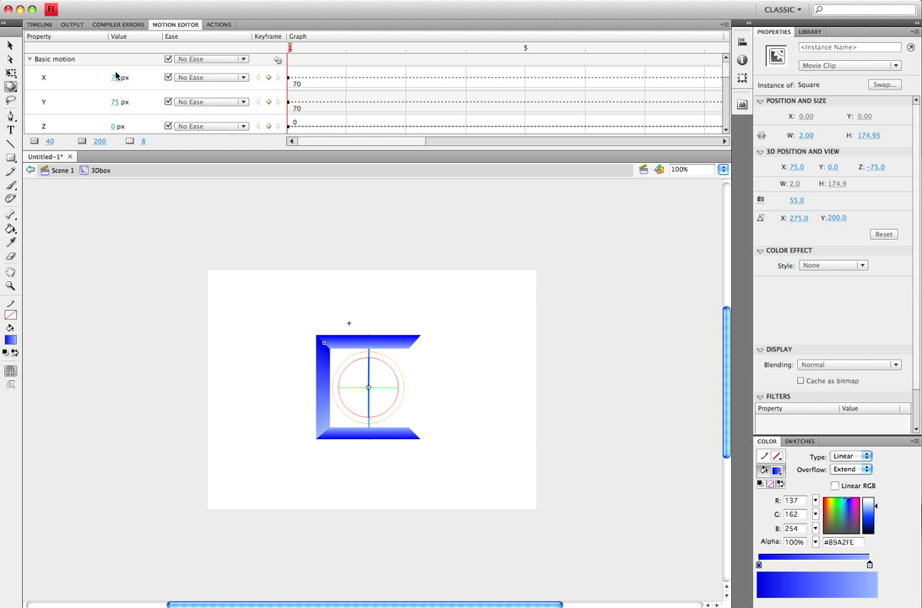
mouse_move(115, 77)
type("0")
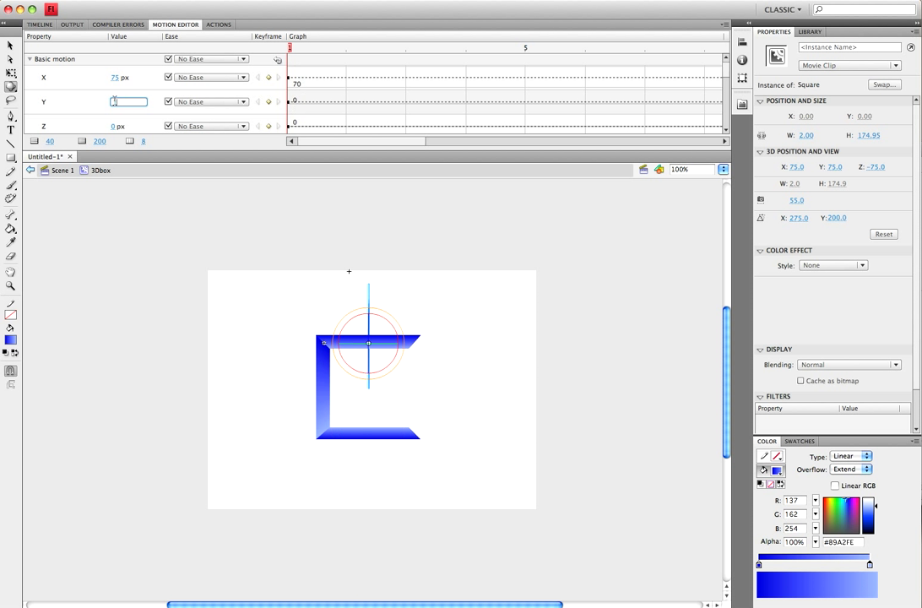
type("75")
left_click(128, 76)
type("150")
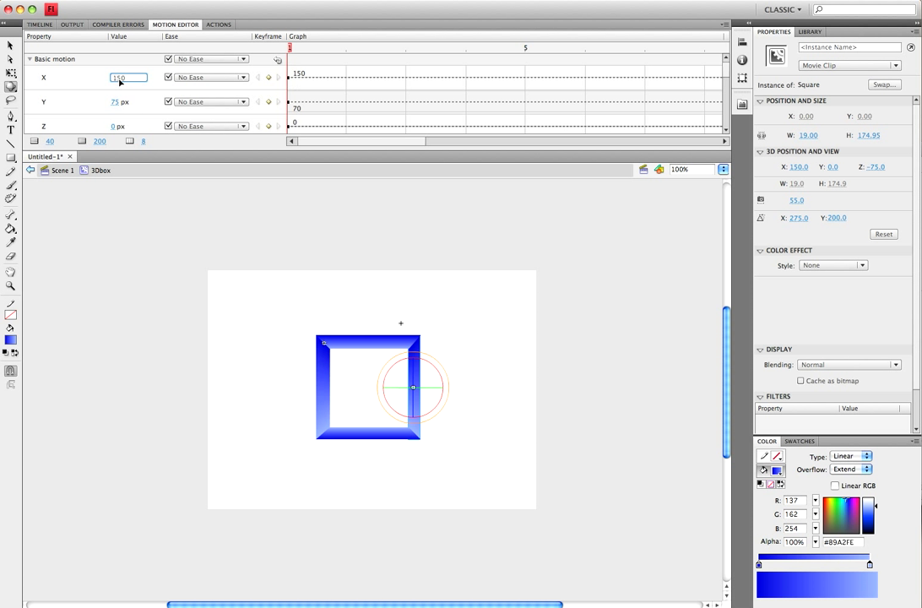
left_click(226, 216)
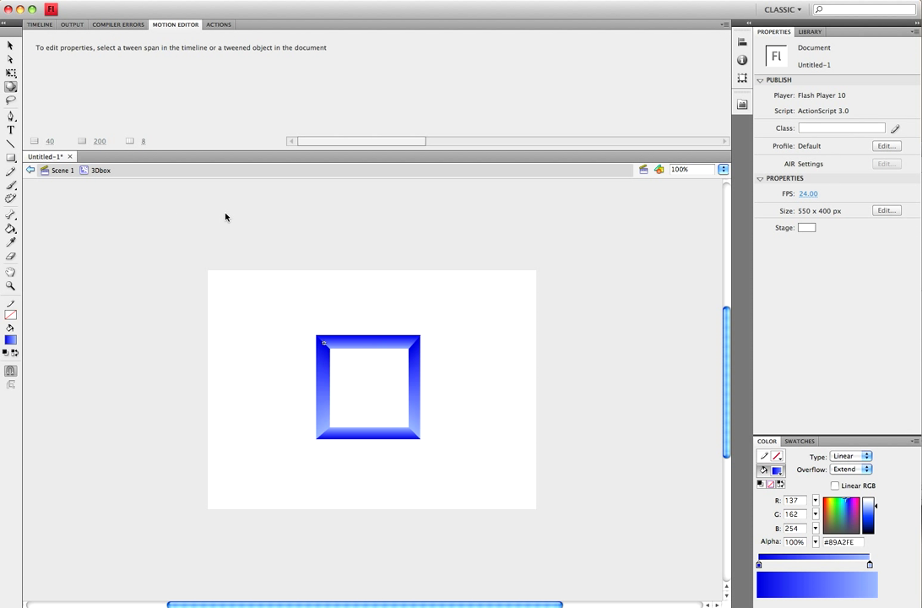
left_click(39, 24)
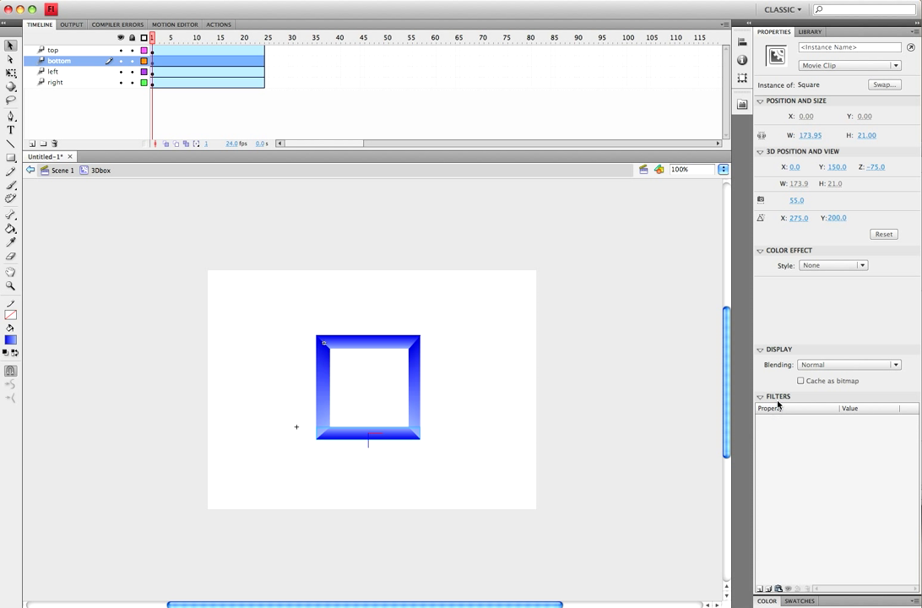
Step: Add a Drop Shadow filter to the bottom face's clip with Blur X set to 100
left_click(767, 588)
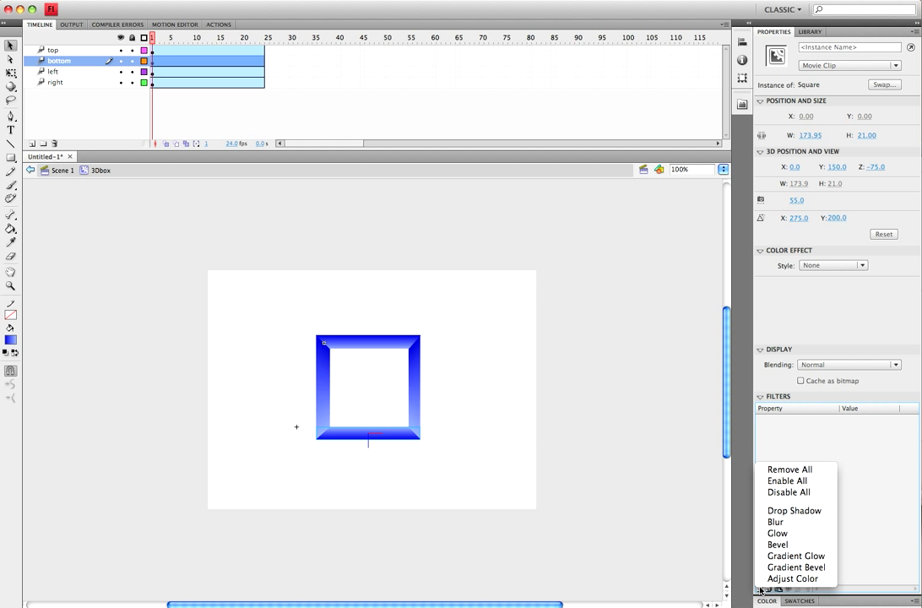
left_click(794, 510)
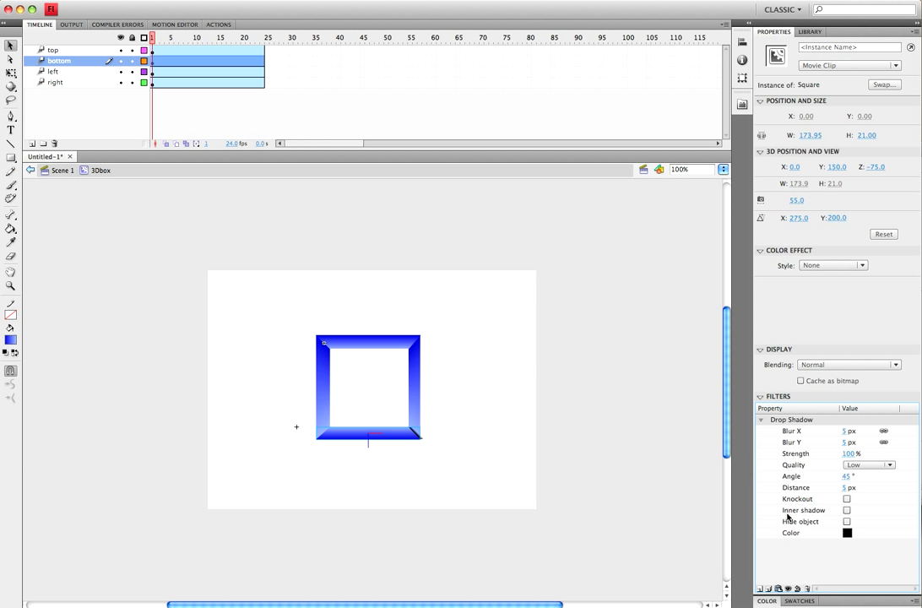
double_click(851, 487)
type("0")
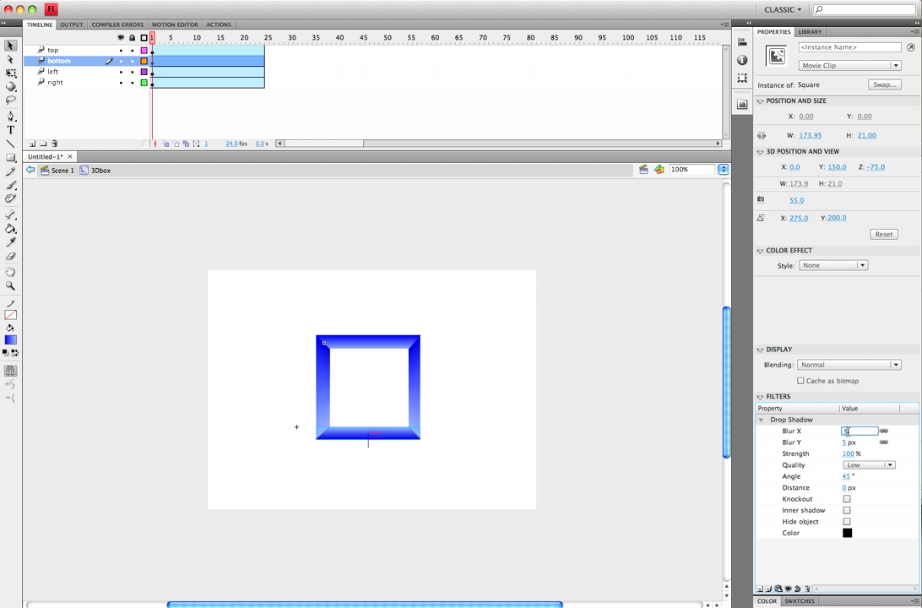
type("100")
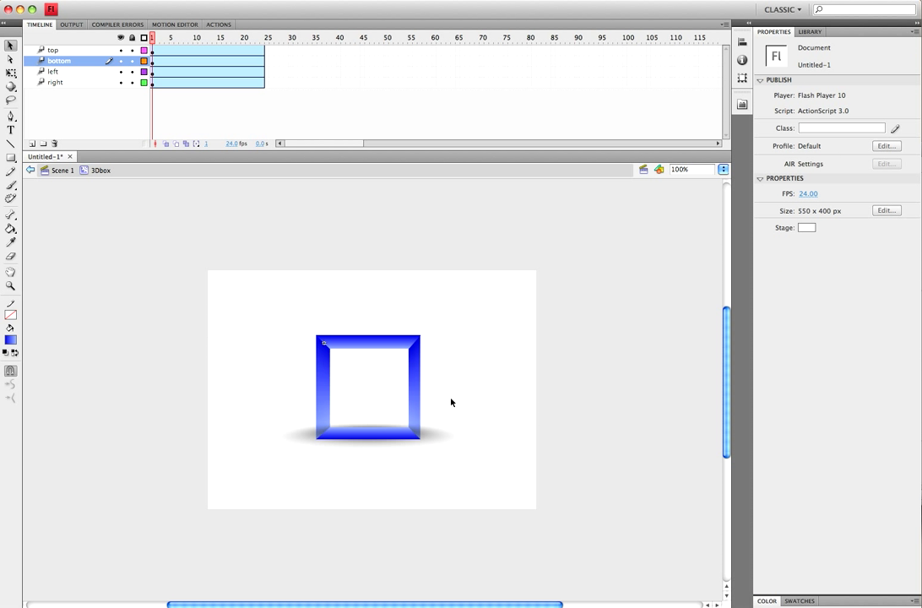
mouse_move(288, 272)
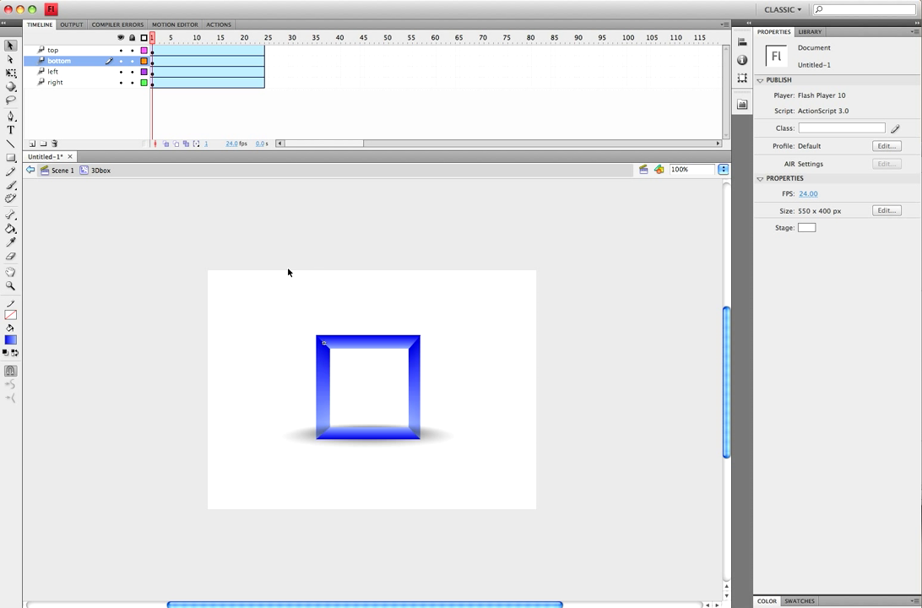
mouse_move(62, 181)
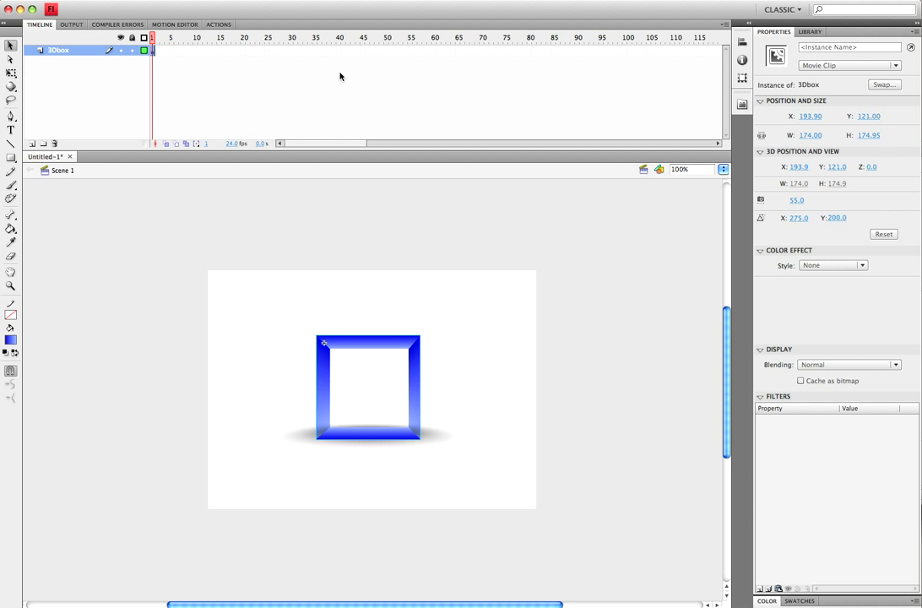
mouse_move(434, 45)
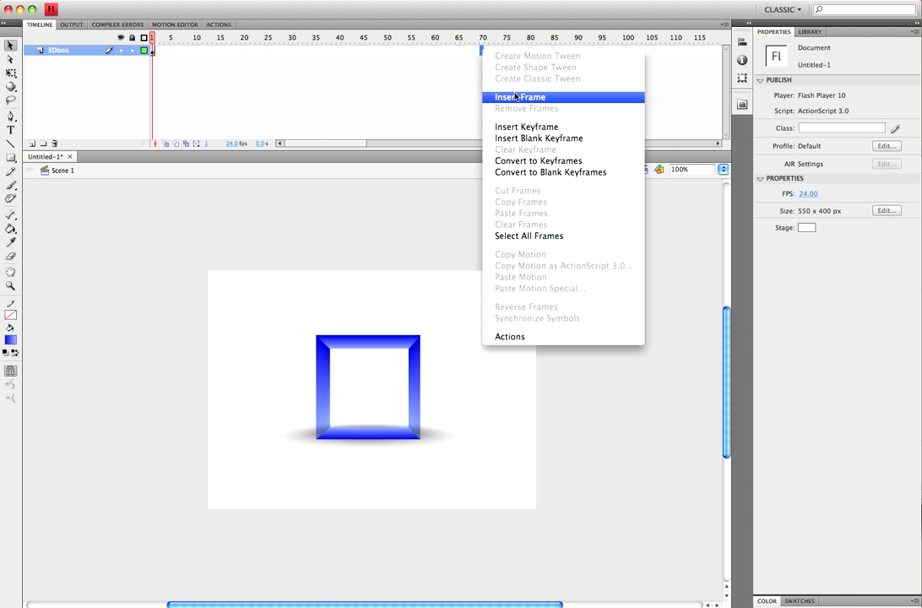
Step: Extend the 3DBox layer to about 70 frames and make the span a motion tween
left_click(520, 96)
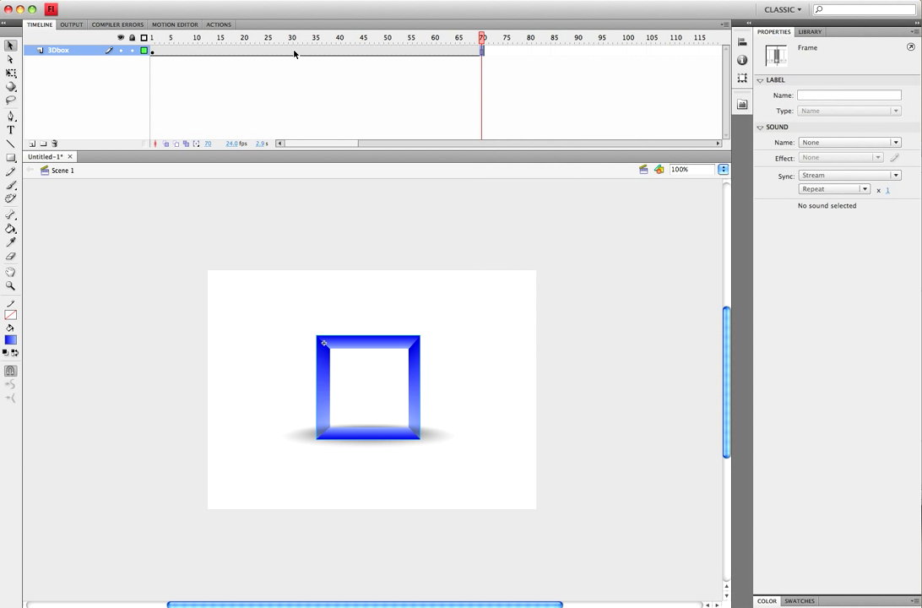
mouse_move(286, 56)
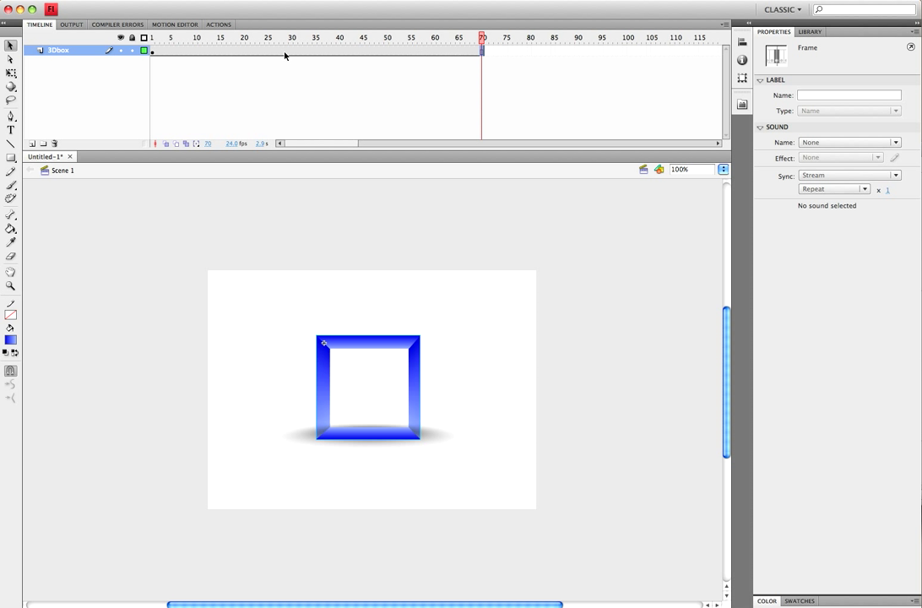
right_click(292, 51)
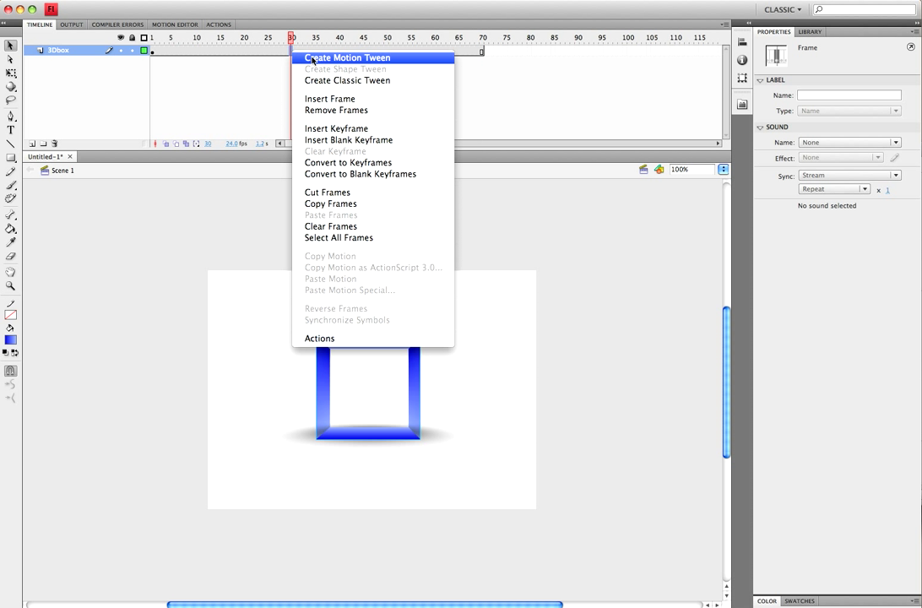
left_click(345, 57)
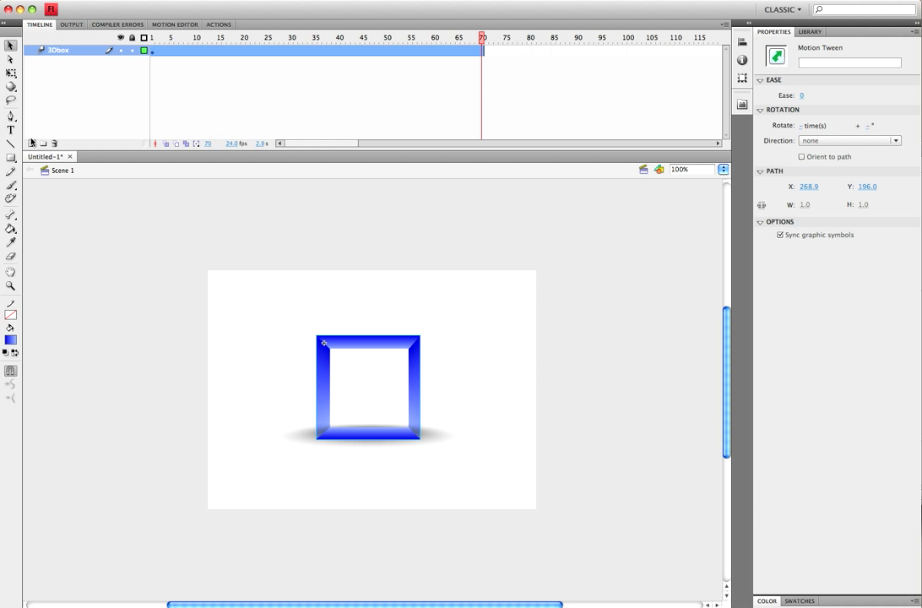
mouse_move(10, 88)
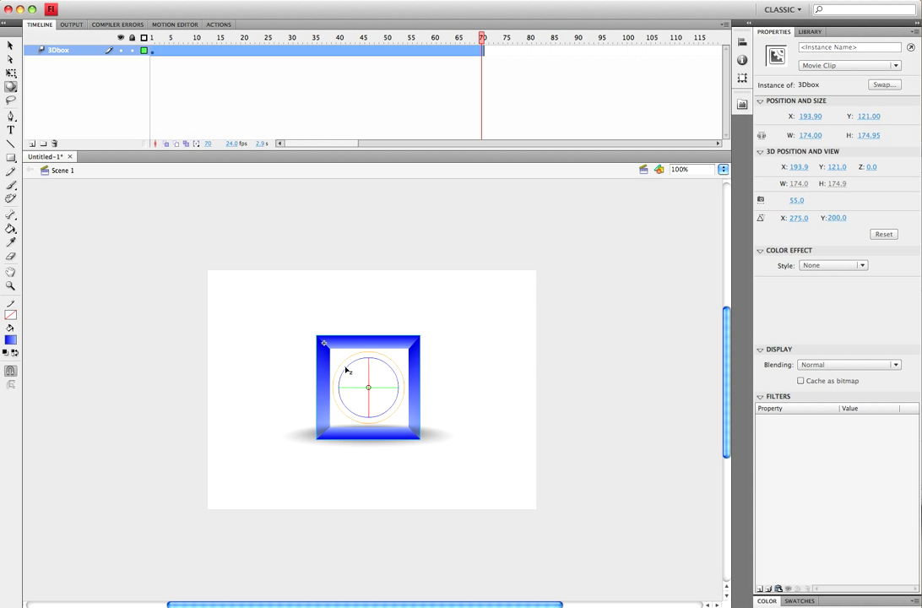
mouse_move(112, 209)
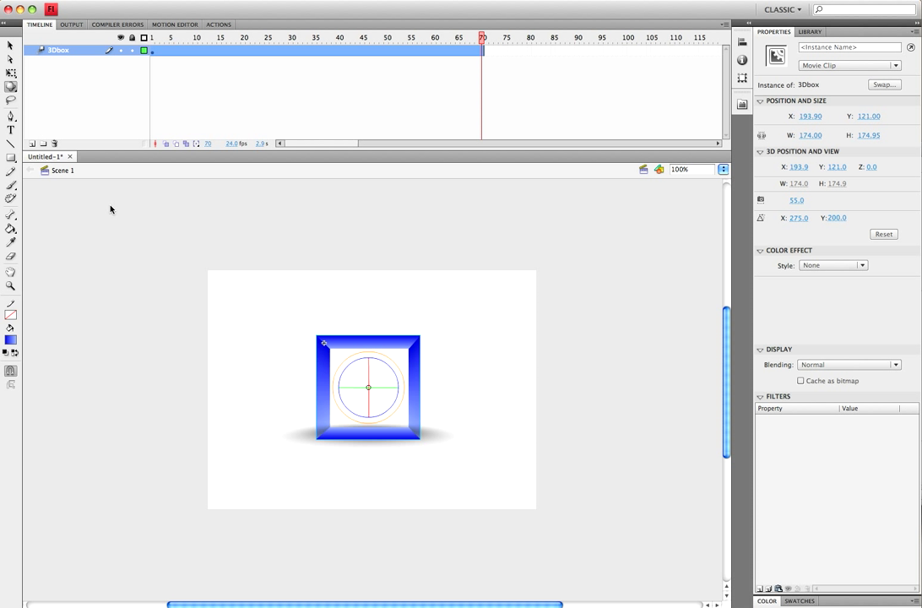
mouse_move(11, 88)
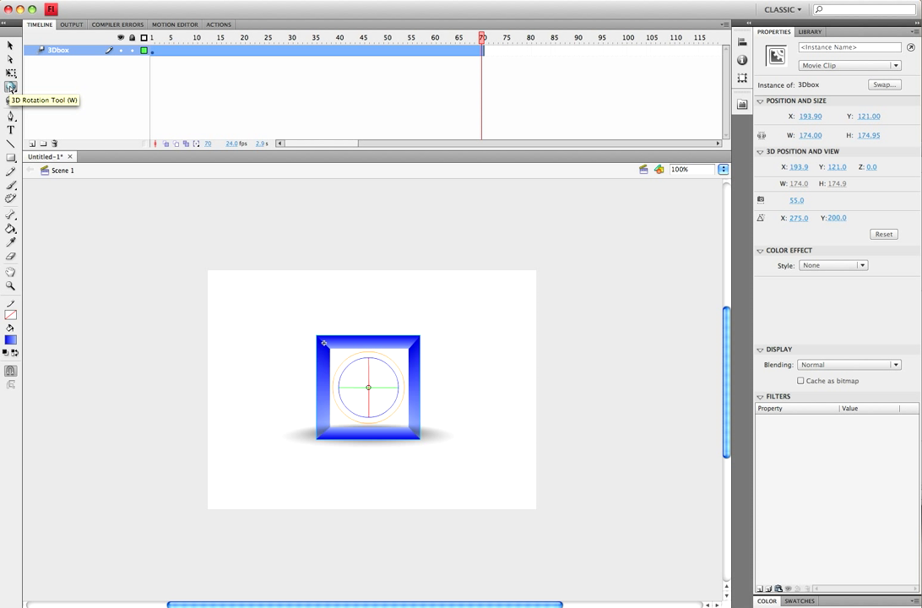
mouse_move(375, 402)
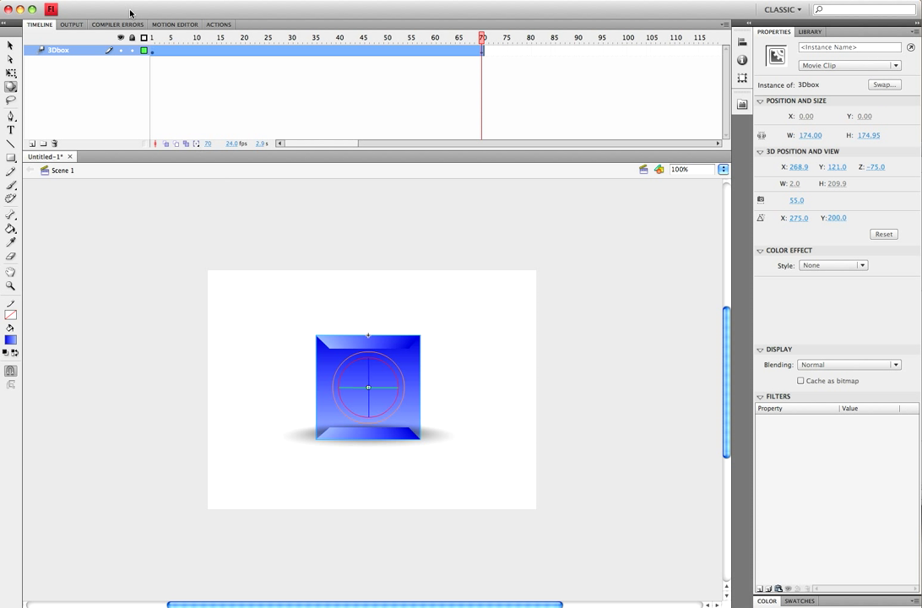
Step: In the Motion Editor, set the tween's final Rotation Y to 360°
left_click(174, 24)
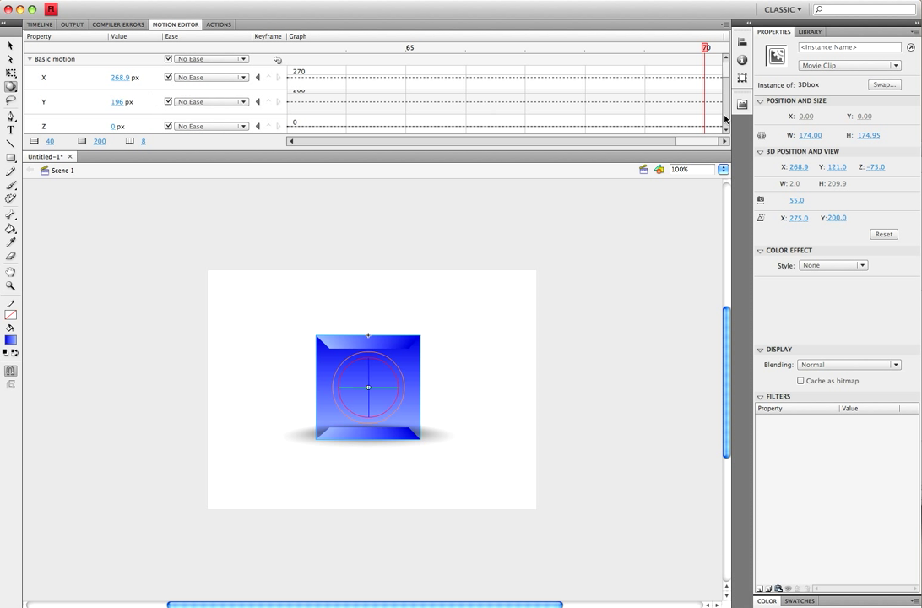
scroll("down", 3)
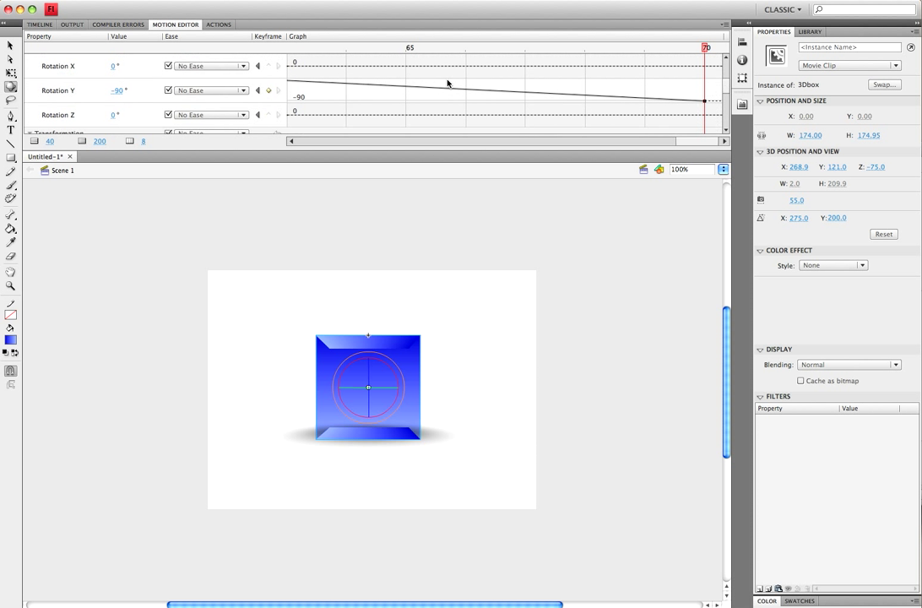
double_click(119, 92)
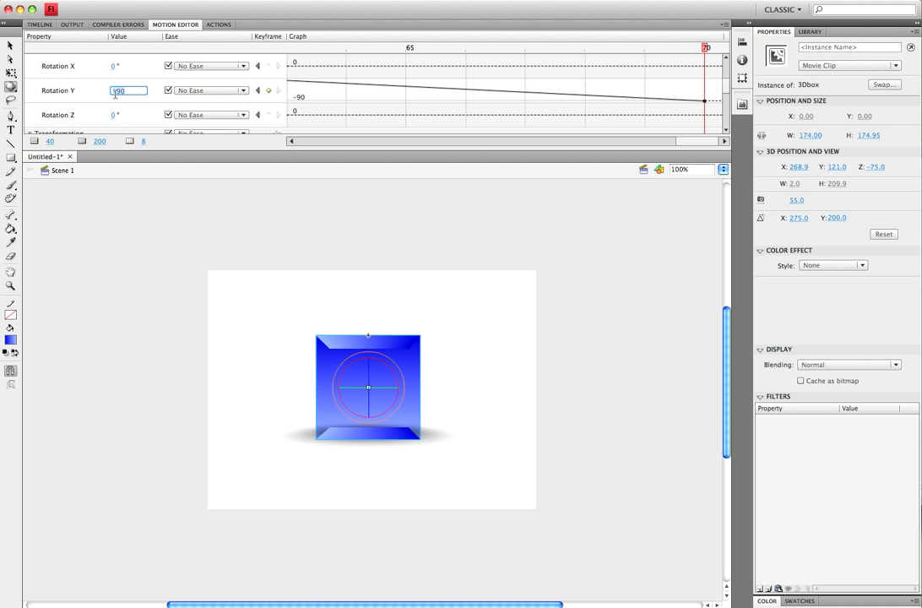
type("360°")
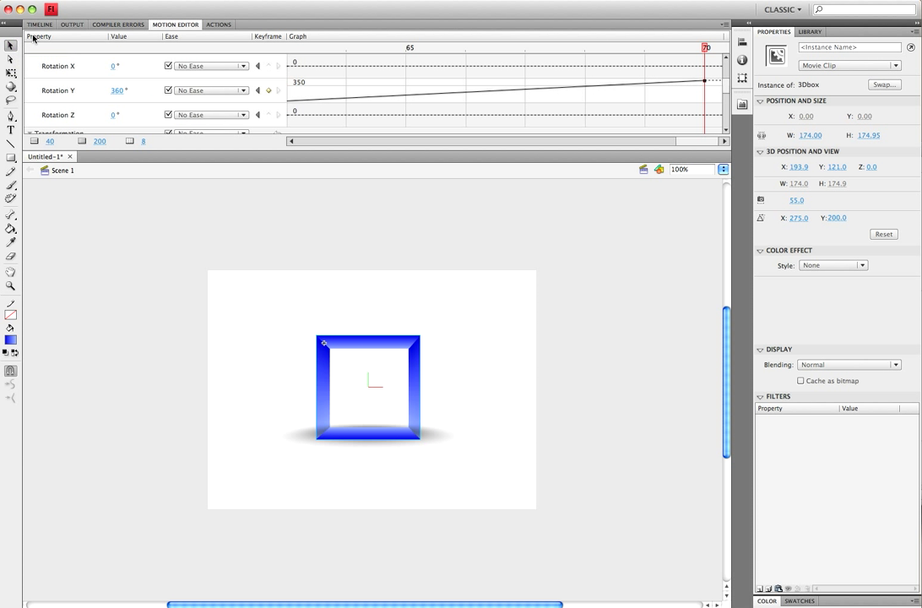
Step: Run the animation with Control > Test Movie
left_click(38, 23)
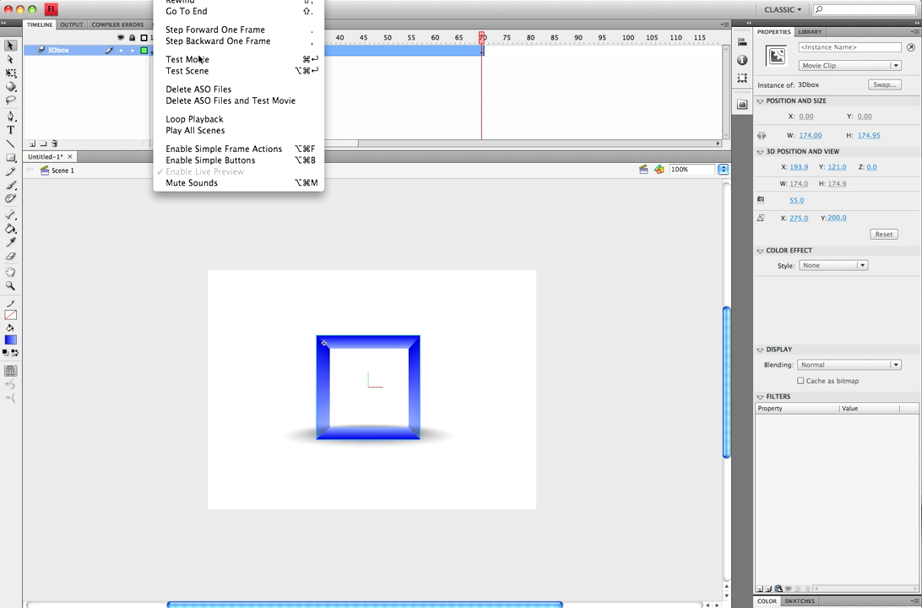
left_click(188, 59)
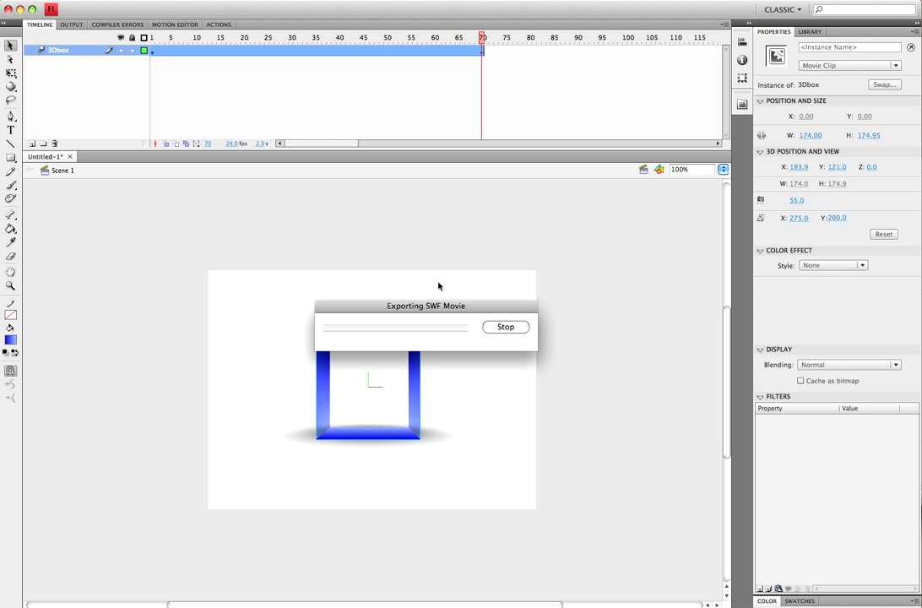